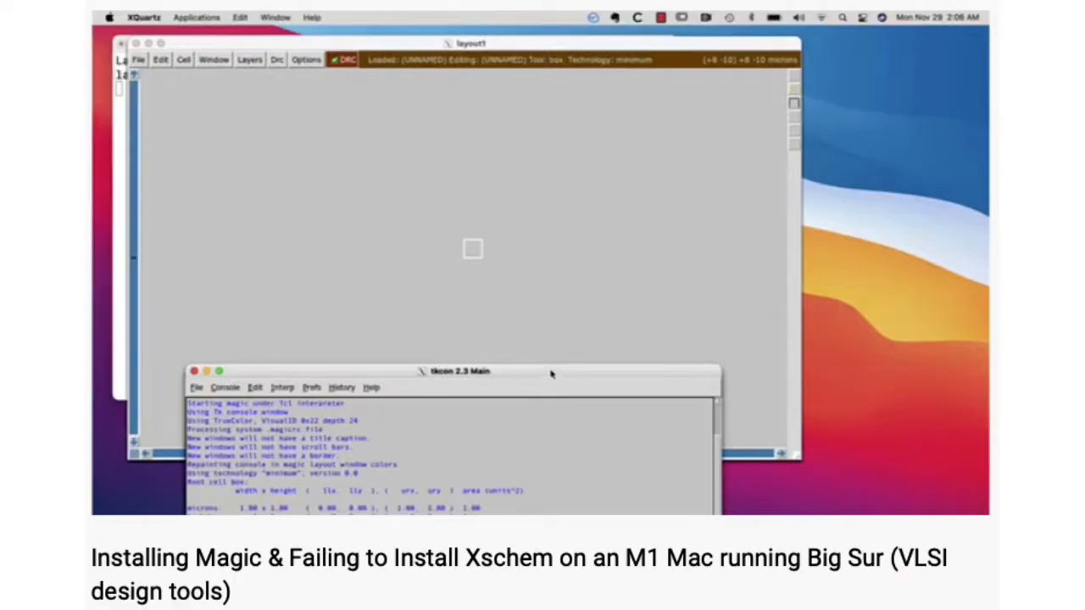
Step: Move from the Magic install video to the terminal showing xschem at /opt/local/bin
{"action": "left_click_drag", "start_coordinate": [460, 370], "coordinate": [503, 353]}
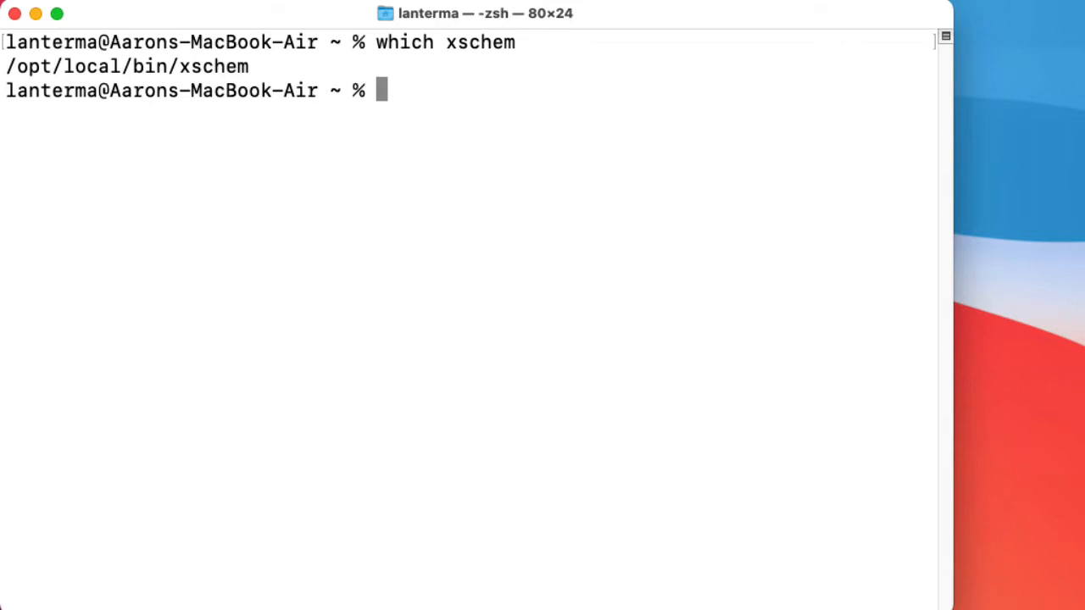
Step: Change into /opt/local/bin and launch xschem, hitting the missing libtk8.6.dylib error
{"action": "type", "text": "cd /opt/."}
{"action": "type", "text": "xschem"}
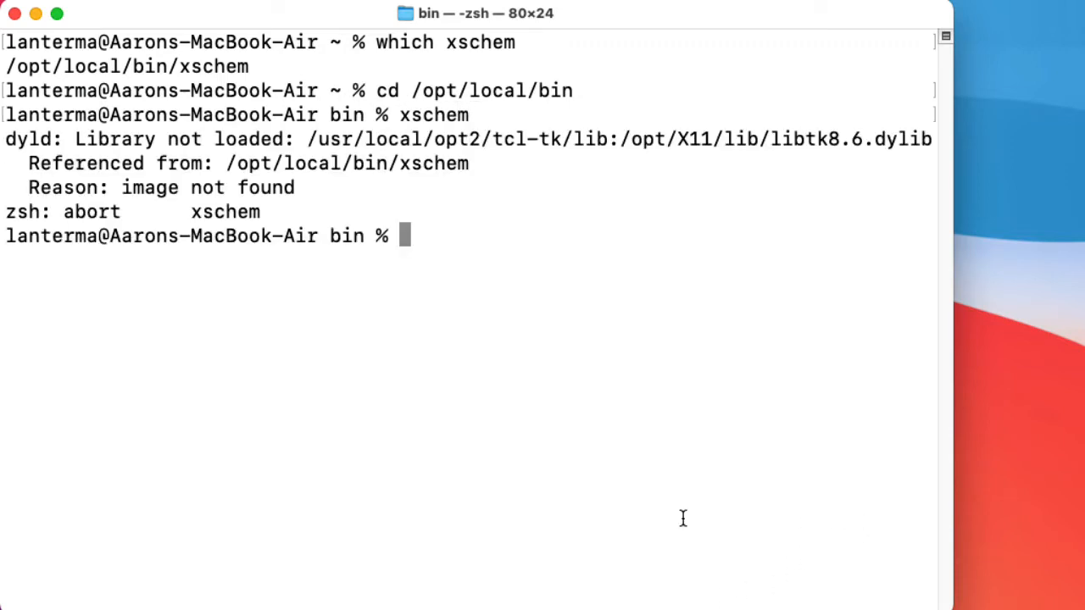
{"action": "mouse_move", "coordinate": [183, 169]}
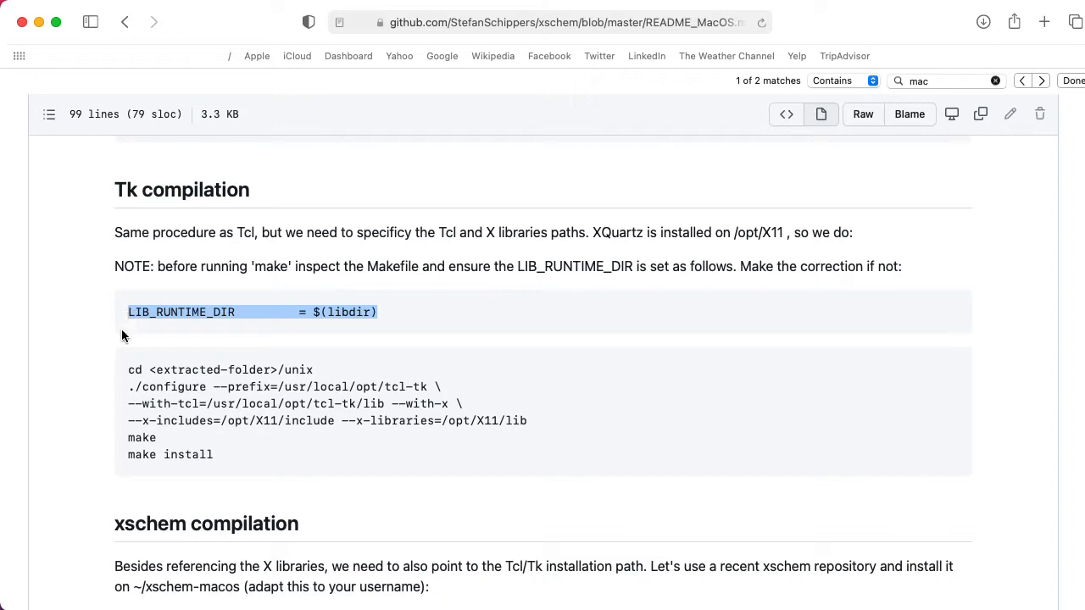
{"action": "mouse_move", "coordinate": [113, 360]}
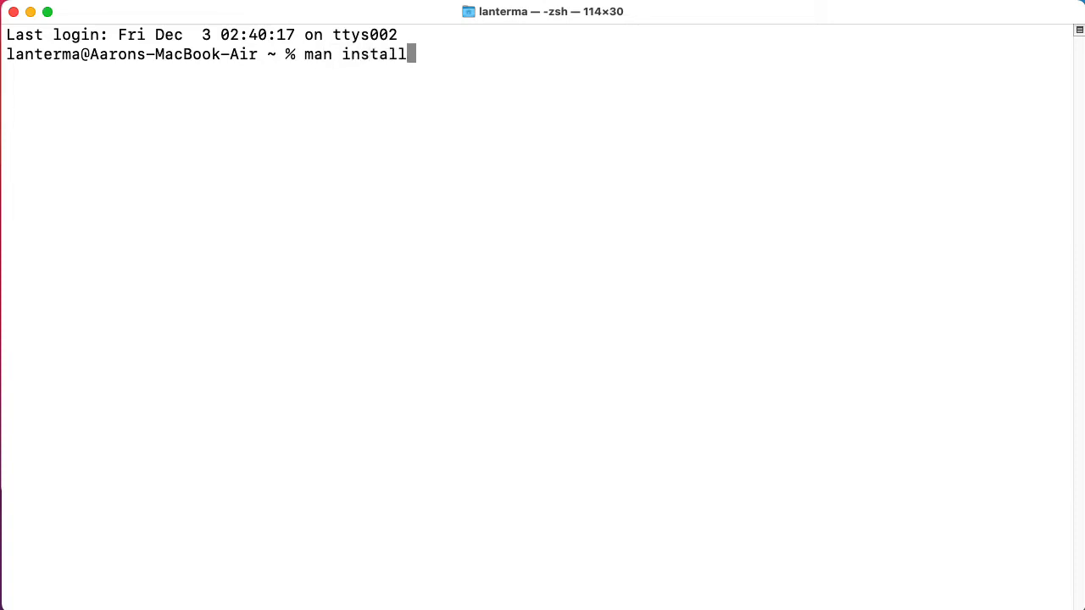
Step: Read the install_name_tool man page's -change option description
{"action": "type", "text": "_name"}
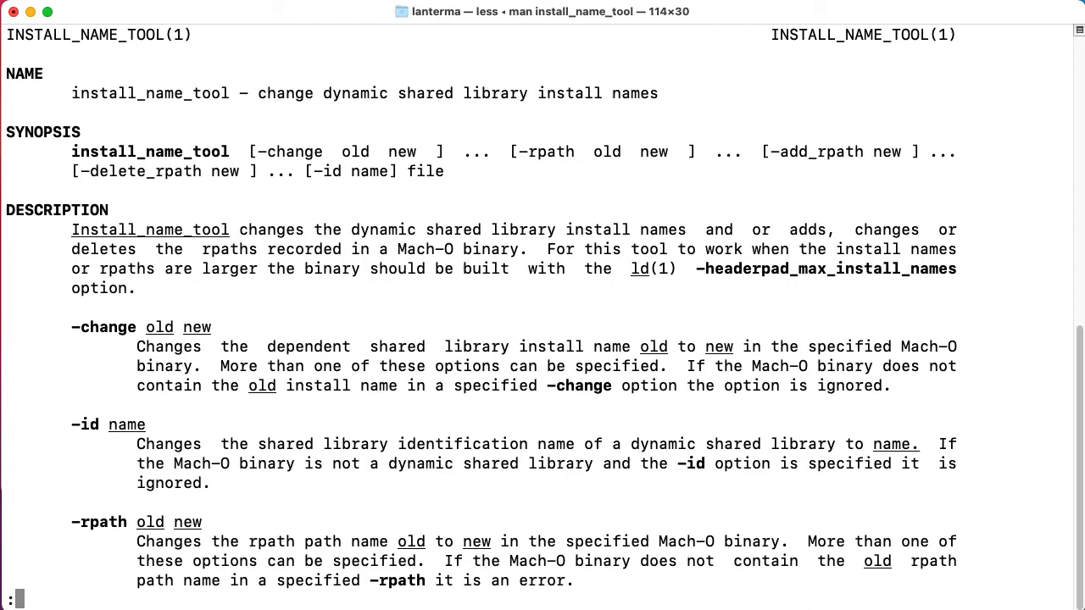
{"action": "mouse_move", "coordinate": [736, 363]}
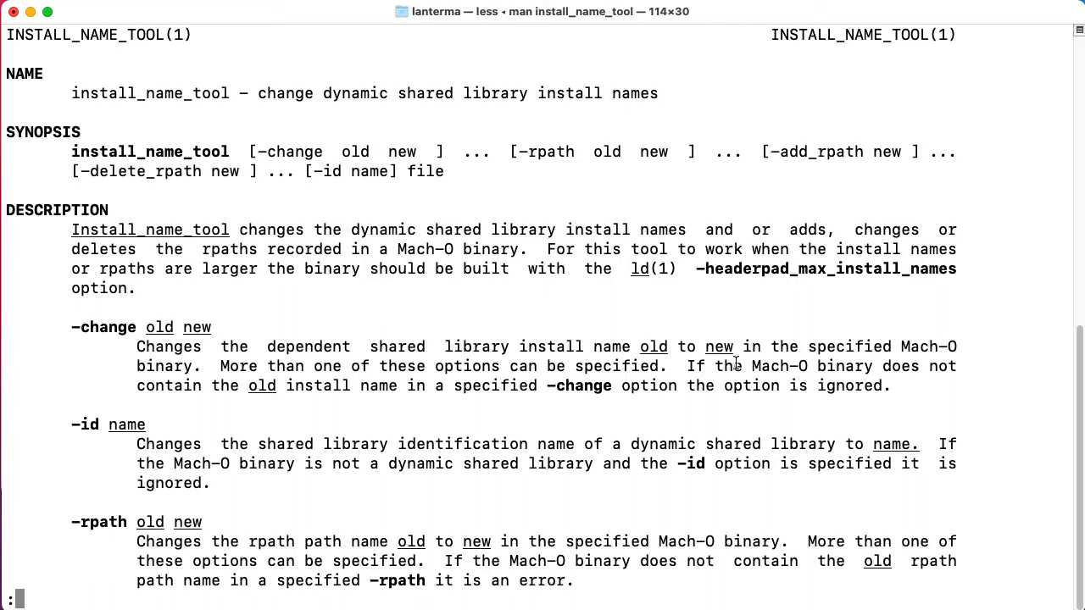
{"action": "mouse_move", "coordinate": [414, 95]}
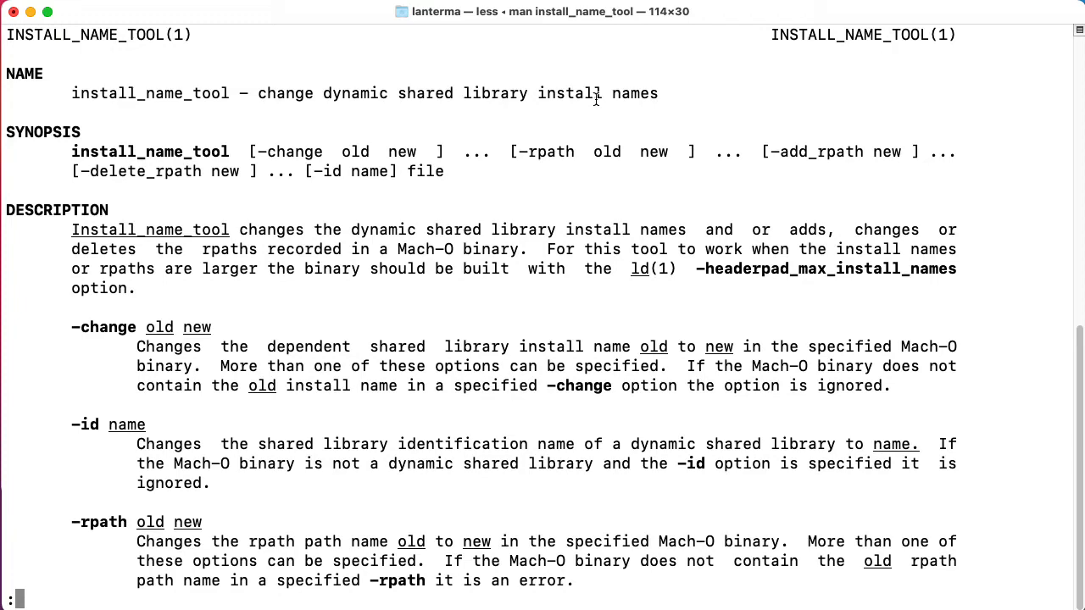
{"action": "mouse_move", "coordinate": [422, 144]}
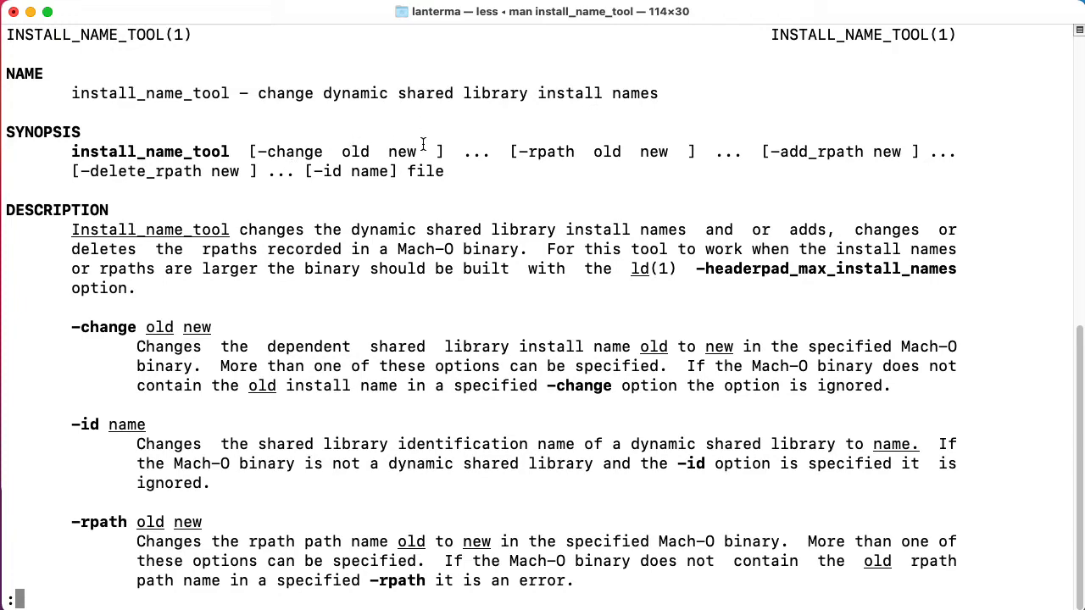
{"action": "mouse_move", "coordinate": [253, 339]}
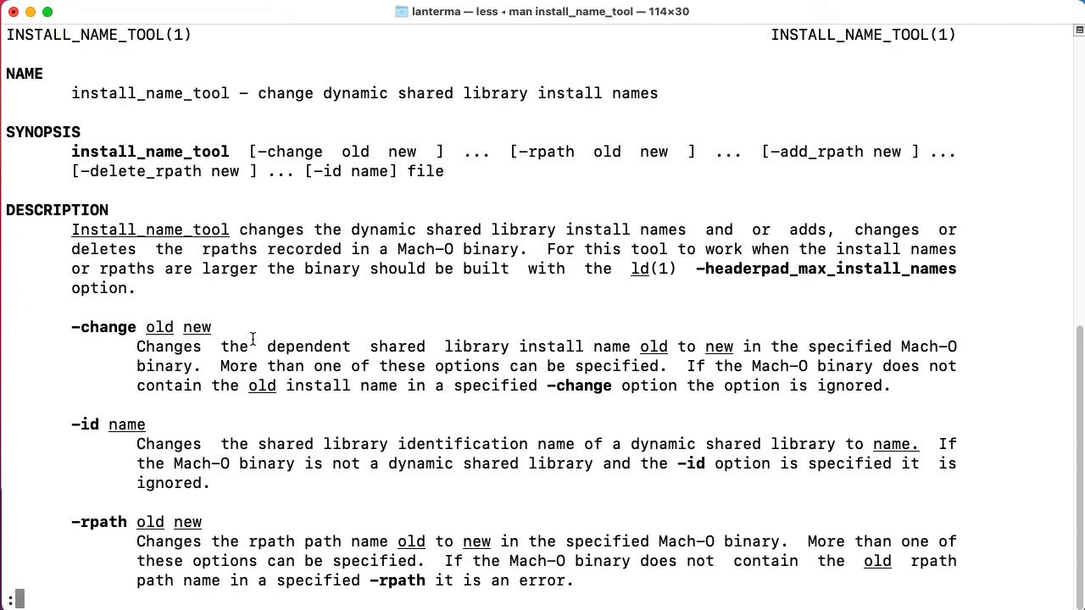
{"action": "scroll", "scroll_direction": "down", "scroll_amount": 3}
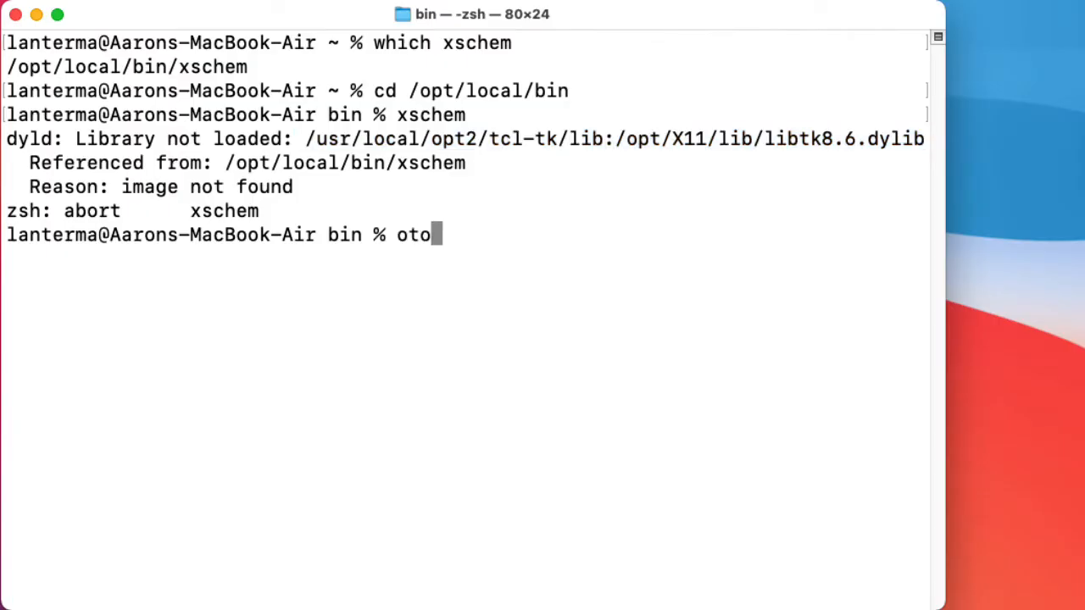
Step: List xschem's libraries with otool -L, exposing the malformed libtk8.6 path
{"action": "type", "text": "ol -L xschem"}
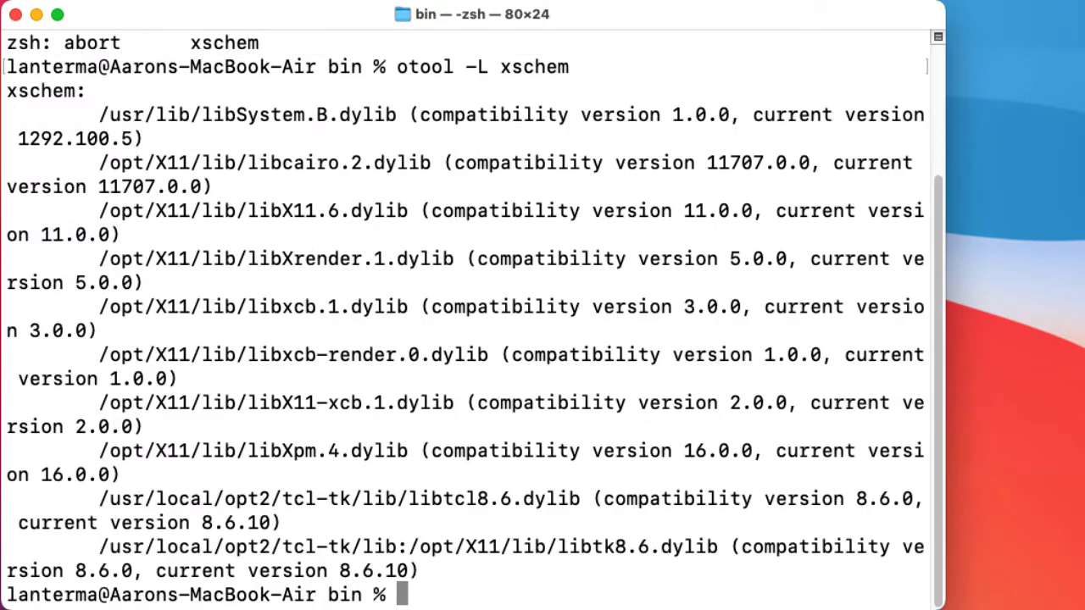
{"action": "mouse_move", "coordinate": [399, 450]}
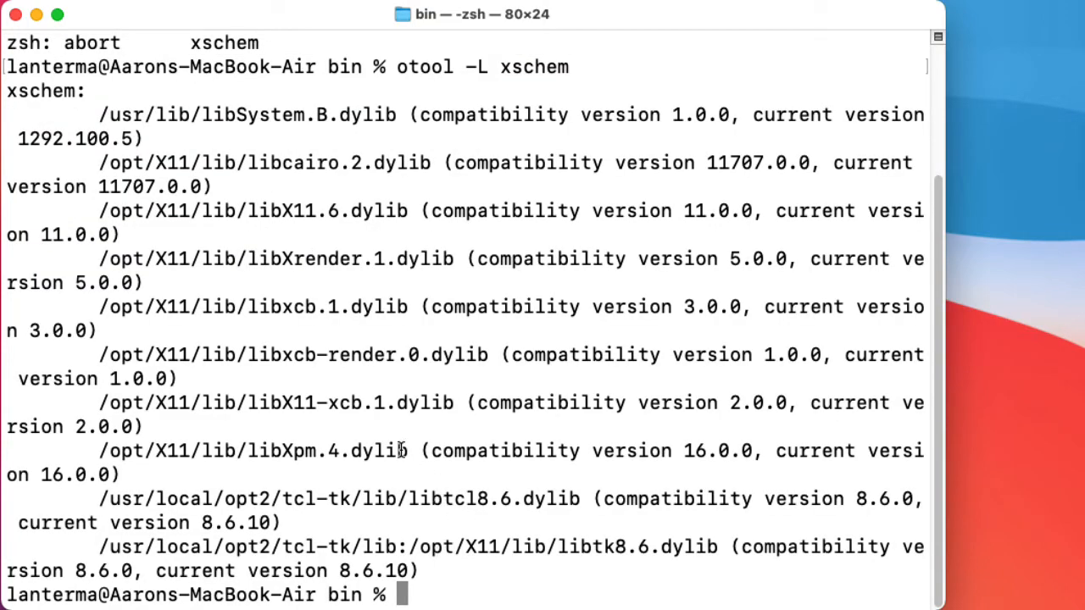
{"action": "mouse_move", "coordinate": [429, 509]}
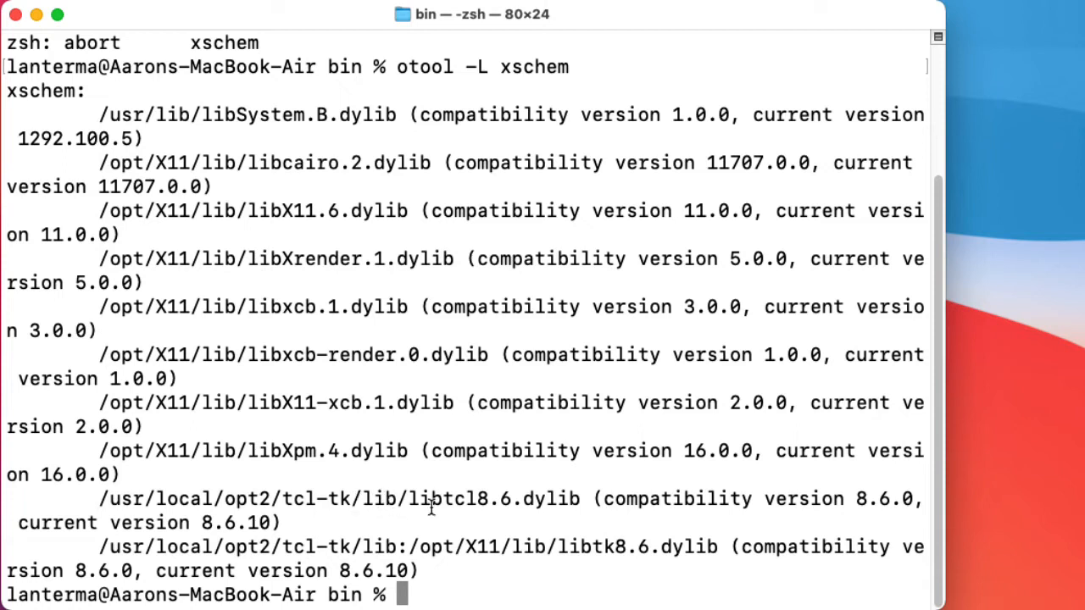
{"action": "mouse_move", "coordinate": [472, 507]}
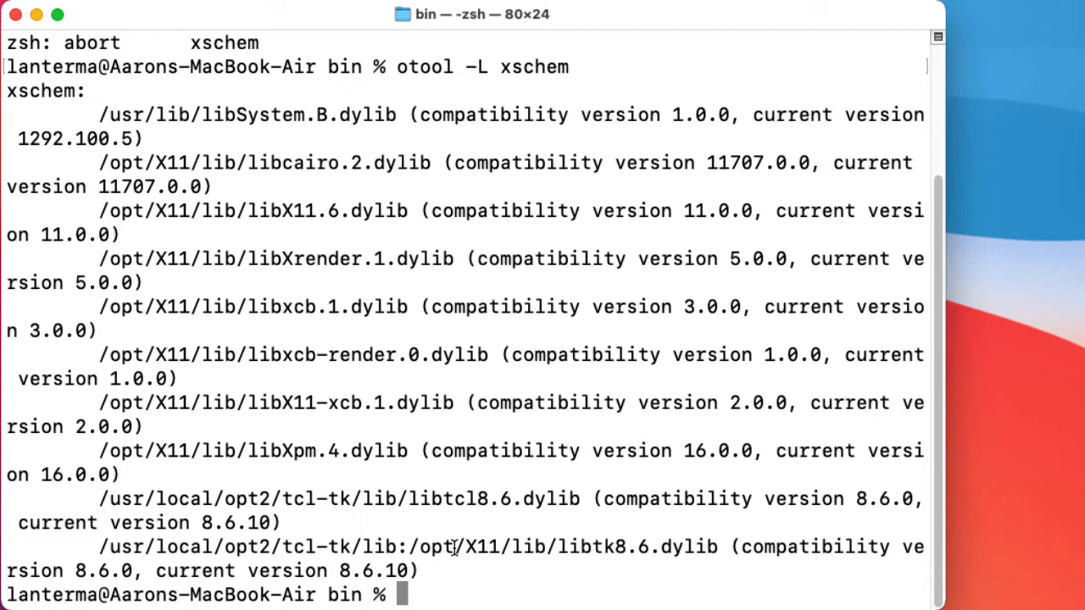
{"action": "type", "text": "more xschem"}
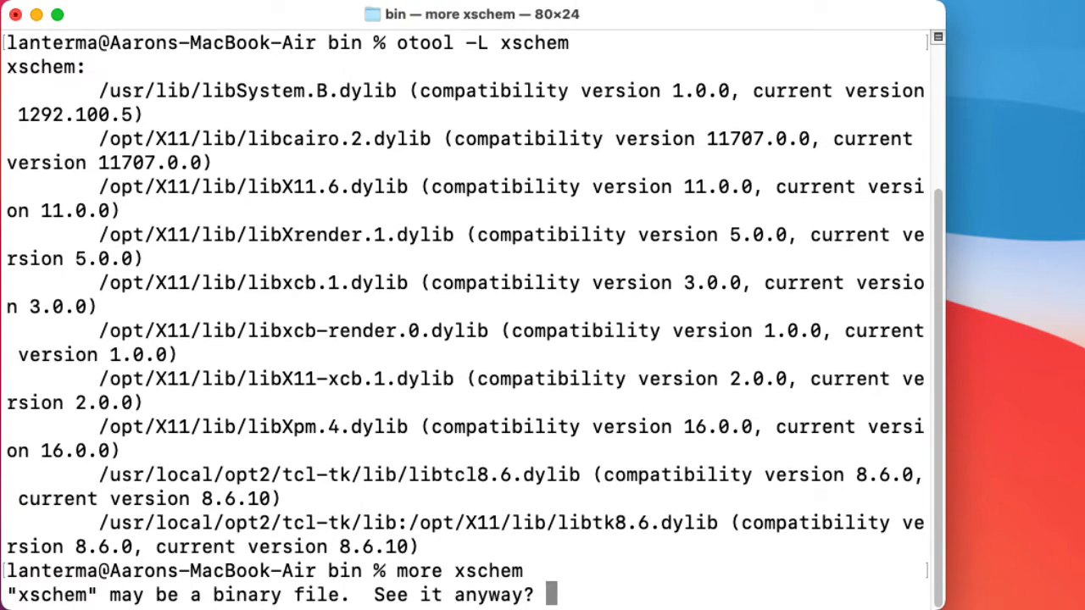
Step: Confirm viewing the xschem binary and page through its raw bytes for library paths
{"action": "type", "text": "y"}
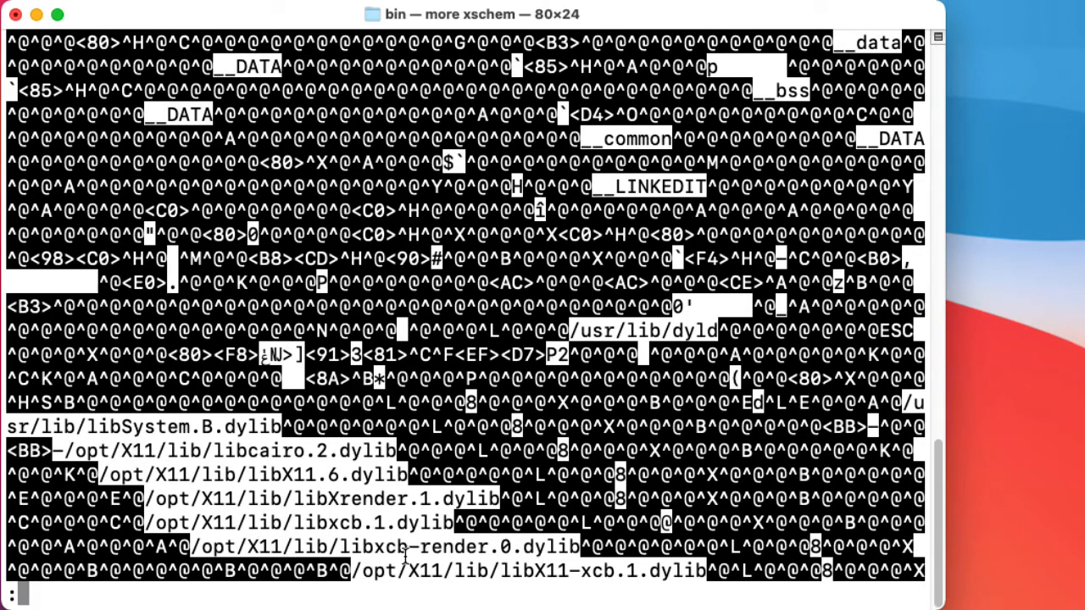
{"action": "key", "text": "space"}
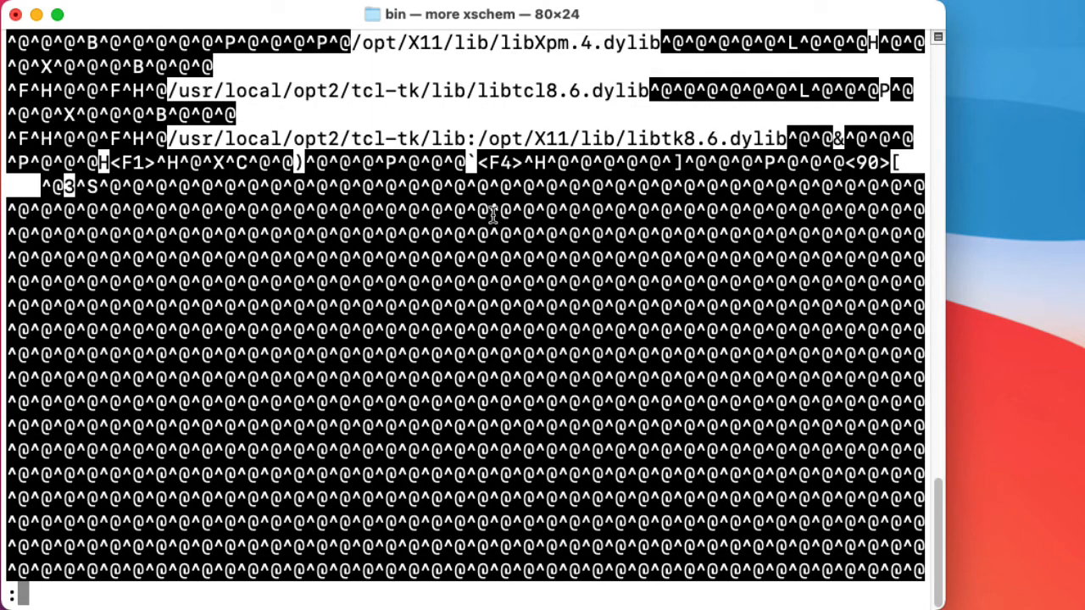
{"action": "mouse_move", "coordinate": [523, 135]}
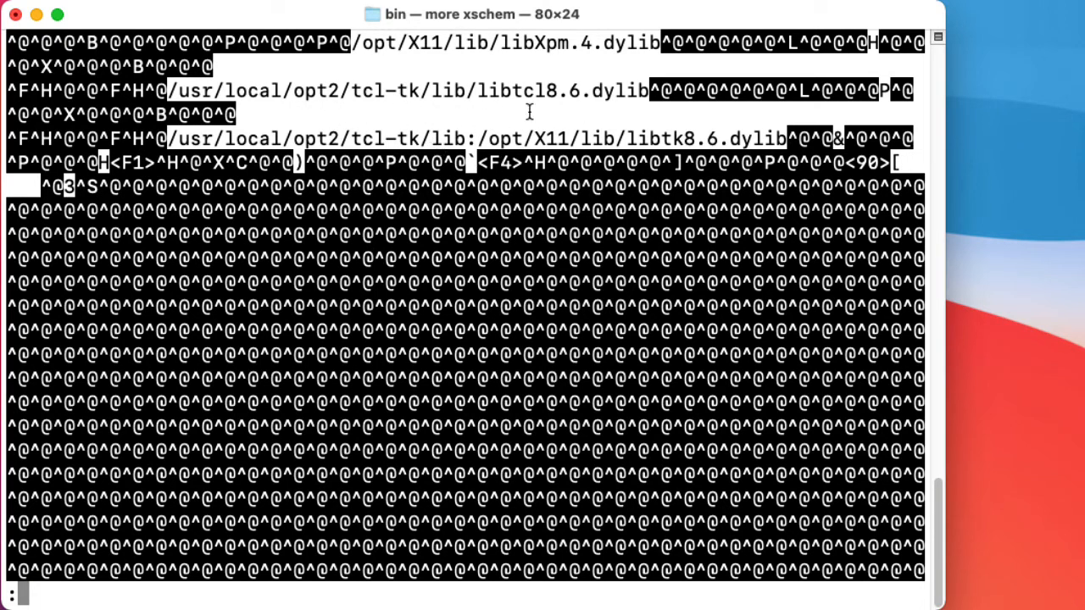
{"action": "mouse_move", "coordinate": [473, 162]}
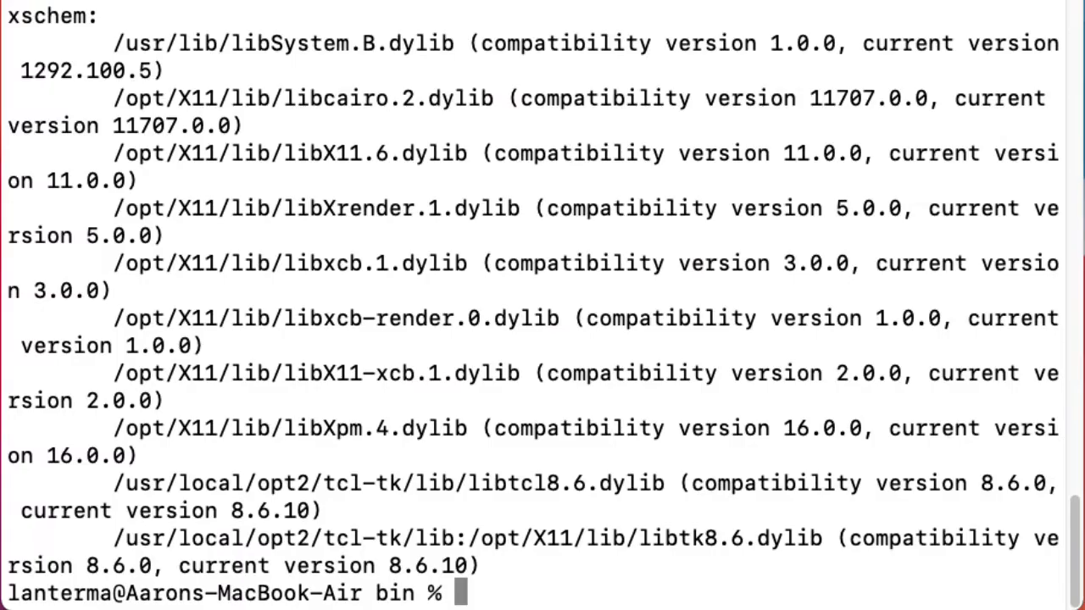
Step: Relink libtk8.6 to /usr/local/opt2/tcl-tk/lib/libtk8.6.dylib with sudo install_name_tool, then launch xschem
{"action": "type", "text": "install_name_tool xschem -"}
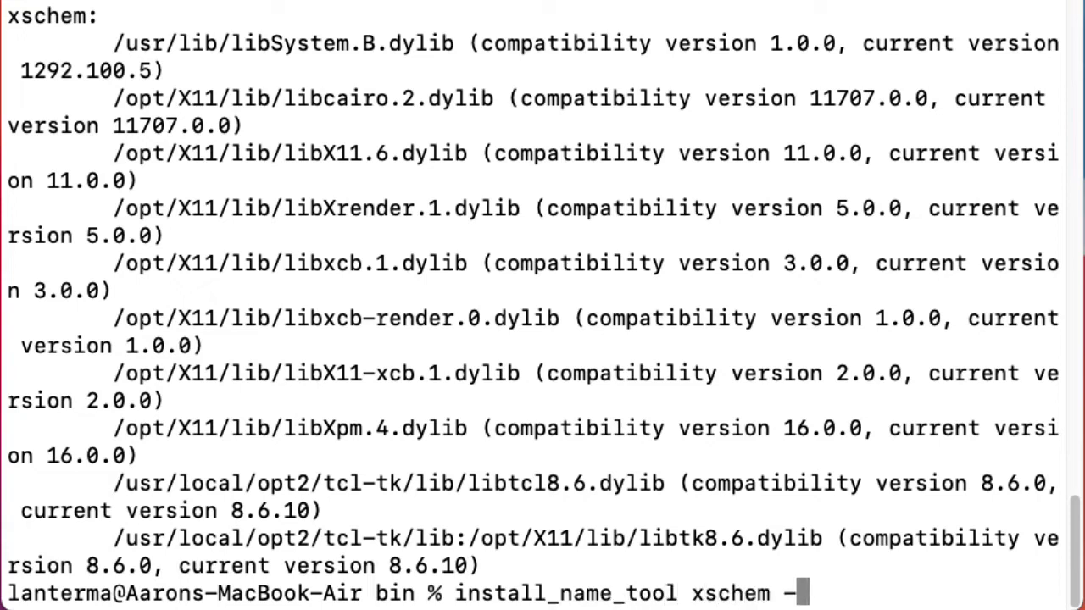
{"action": "type", "text": "change"}
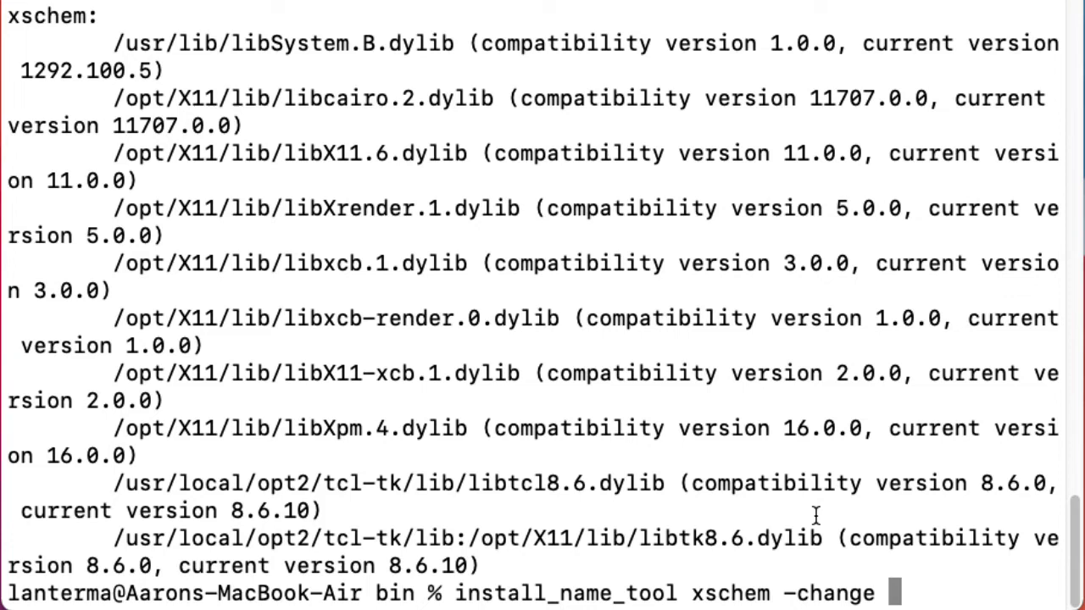
{"action": "left_click_drag", "start_coordinate": [114, 539], "coordinate": [820, 538]}
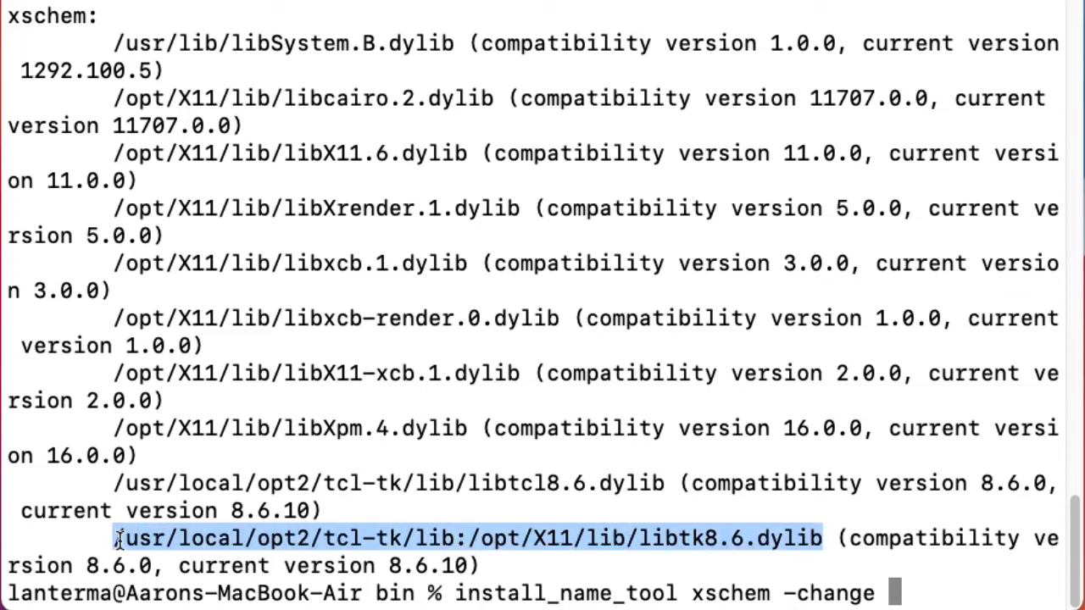
{"action": "type", "text": "/usr/local/opt2/tcl-tk/lib:/opt/X11/lib/libtk8.6.dylib /usr/local/opt2/tcl-tk/lib/l"}
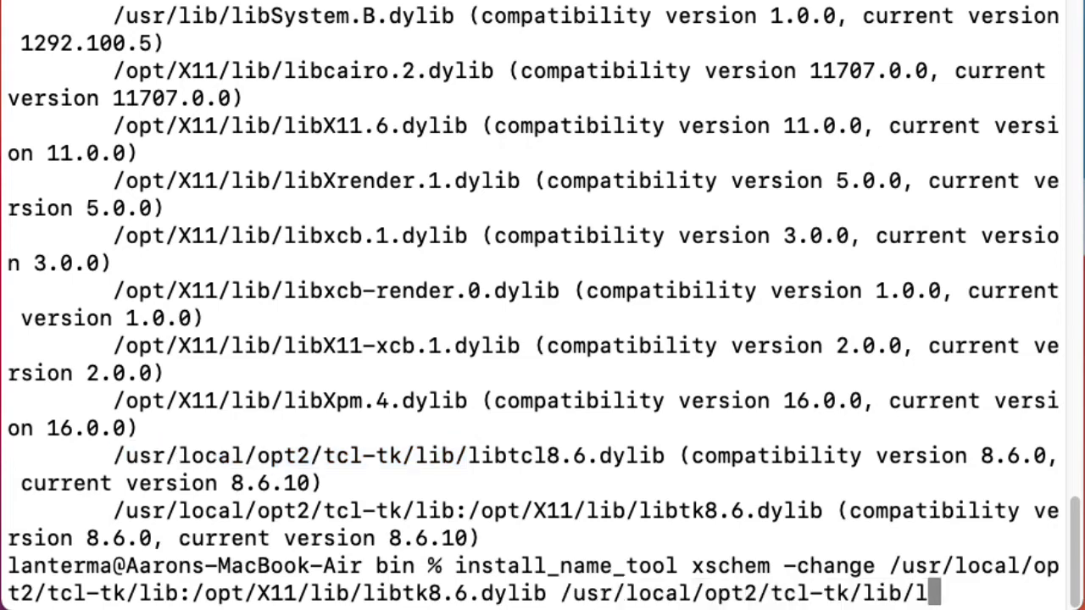
{"action": "type", "text": "ibtk8.6.dylib"}
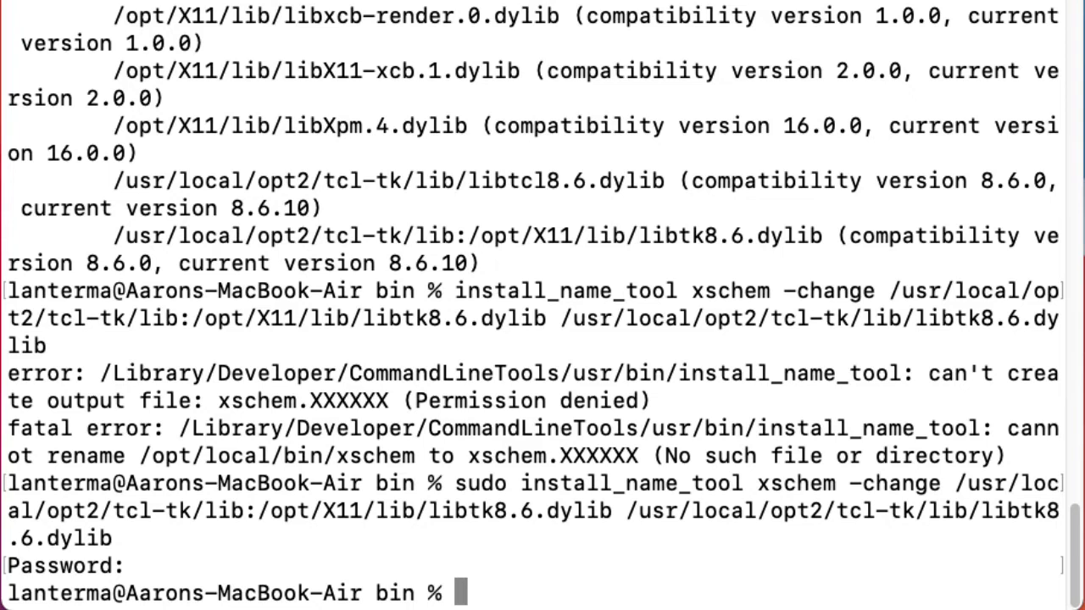
{"action": "type", "text": "xschem"}
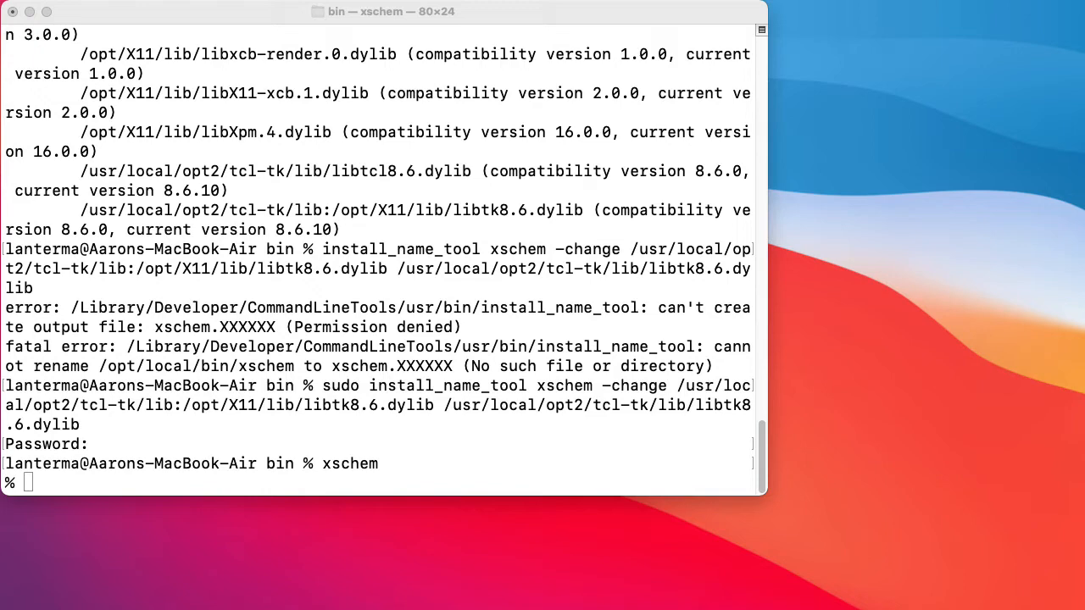
{"action": "key", "text": "Return"}
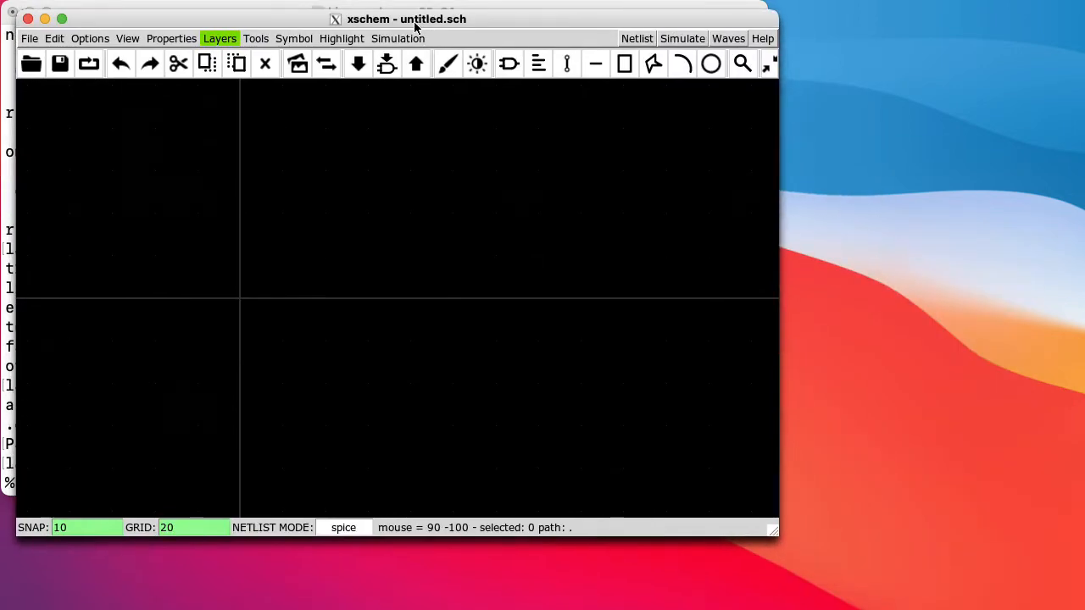
Step: Browse the editing commands, then pick crystal.sym from the devices symbol library
{"action": "left_click", "coordinate": [53, 39]}
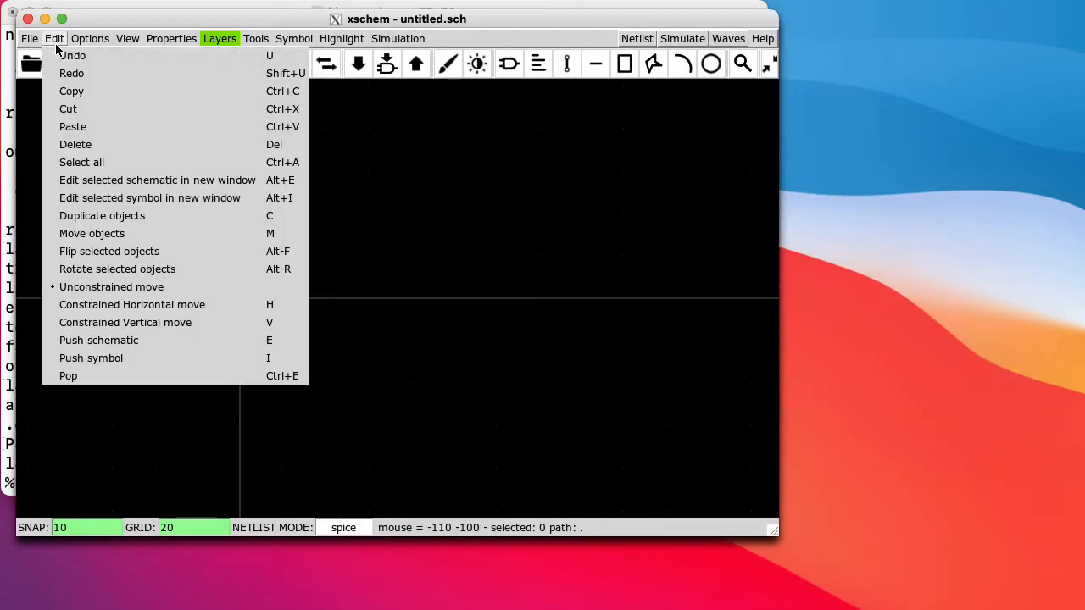
{"action": "left_click", "coordinate": [90, 38]}
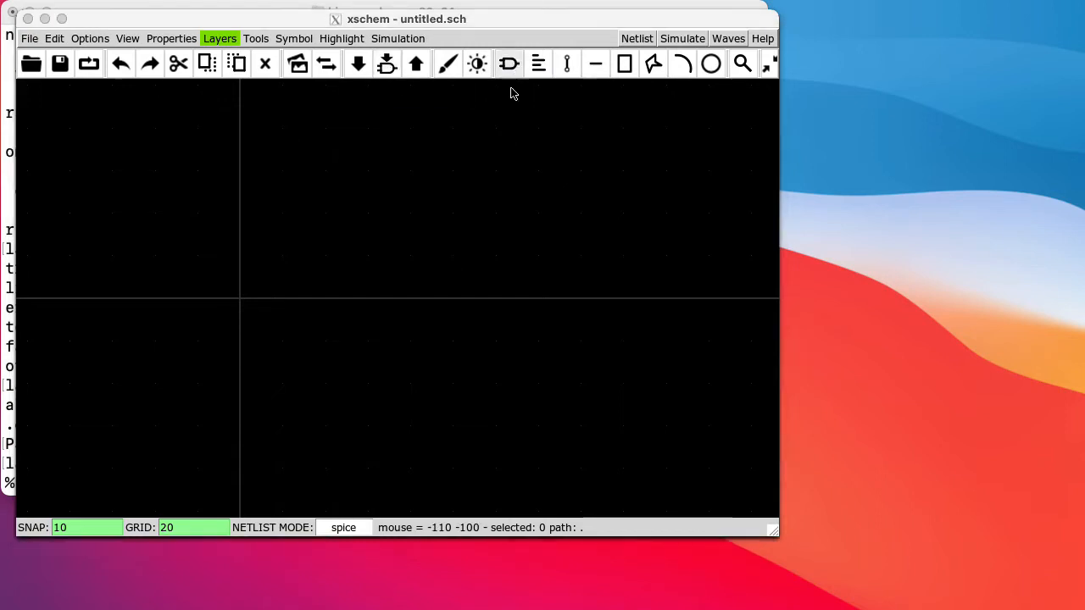
{"action": "left_click", "coordinate": [509, 63]}
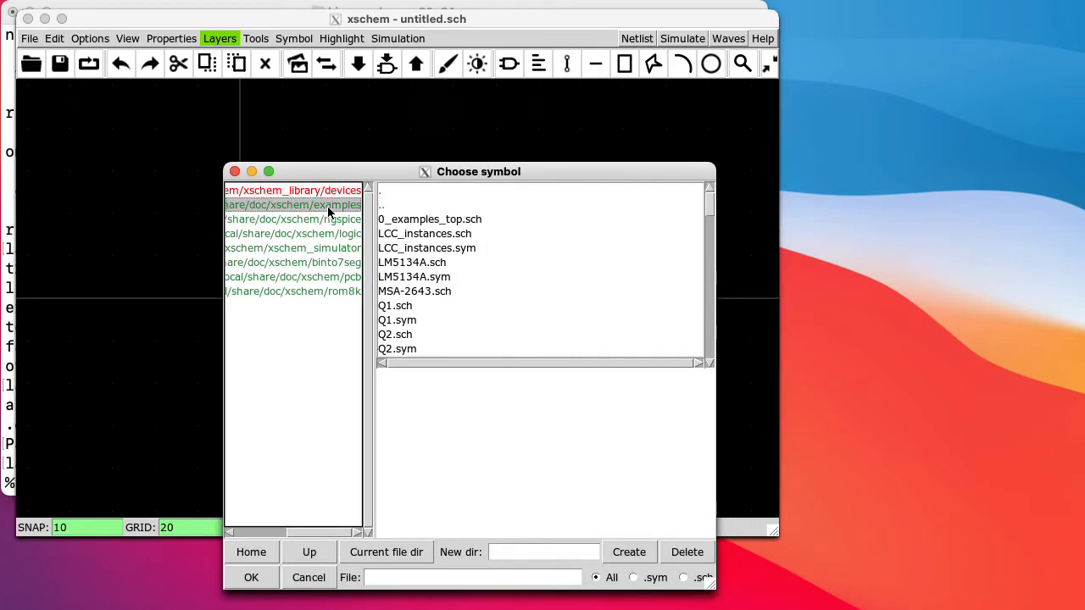
{"action": "left_click", "coordinate": [293, 220]}
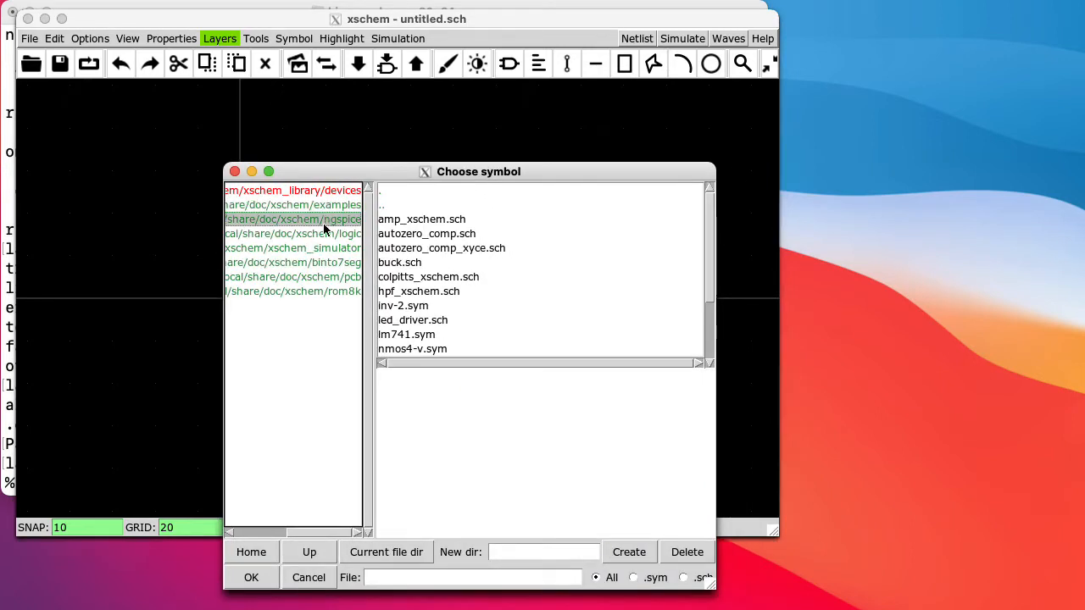
{"action": "left_click", "coordinate": [293, 190]}
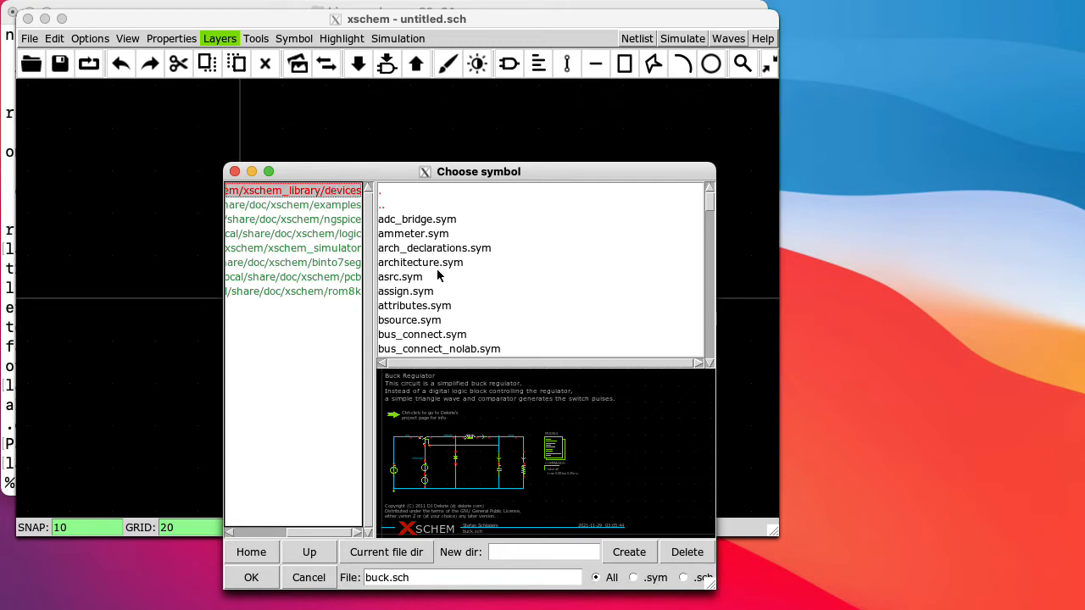
{"action": "scroll", "scroll_direction": "down", "scroll_amount": 3}
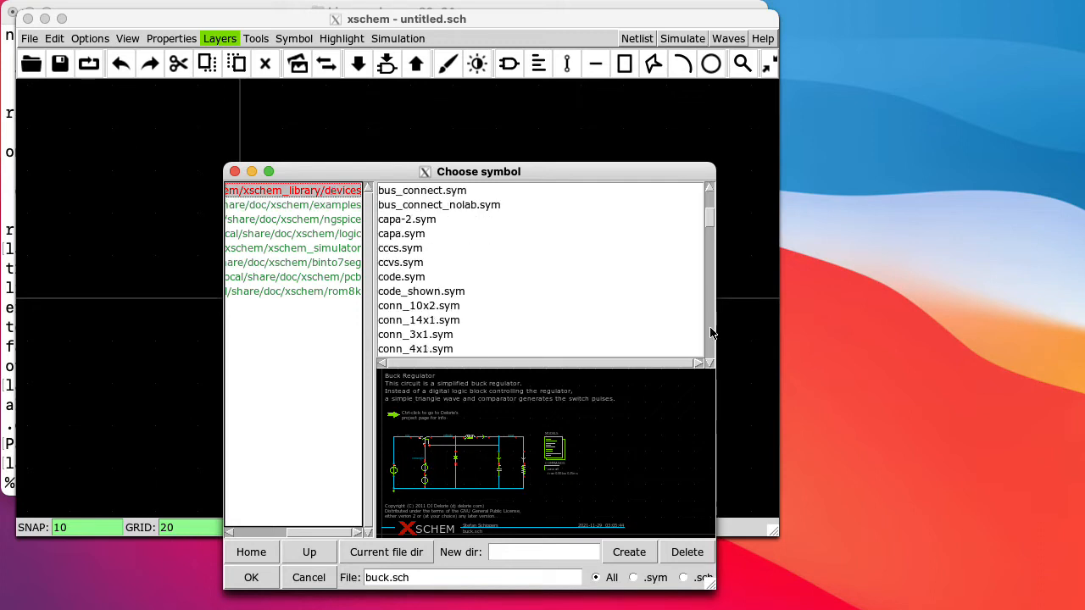
{"action": "scroll", "scroll_direction": "down", "scroll_amount": 3}
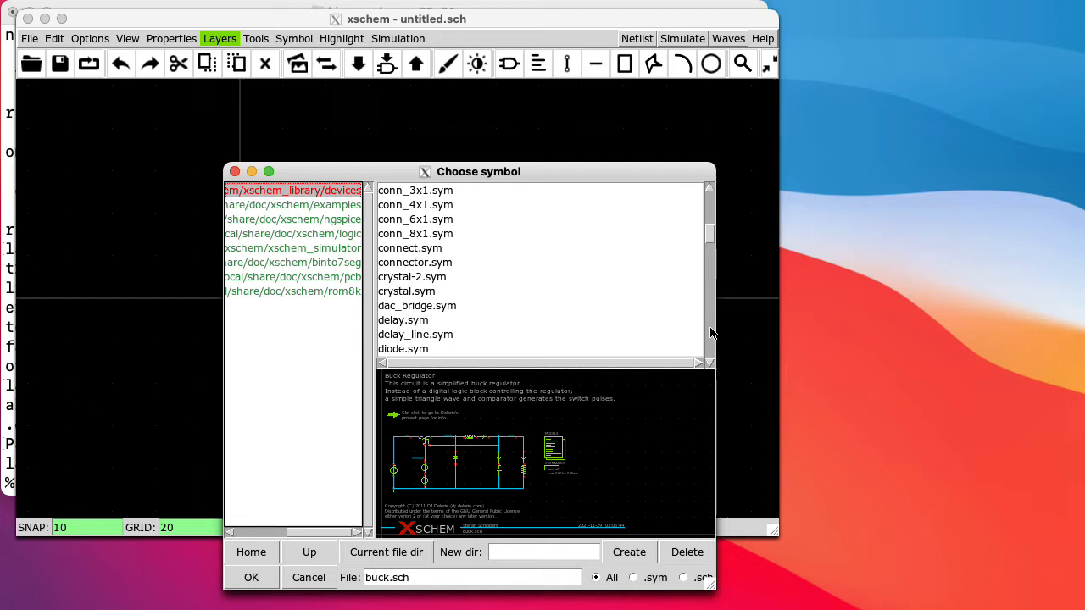
{"action": "left_click", "coordinate": [250, 577]}
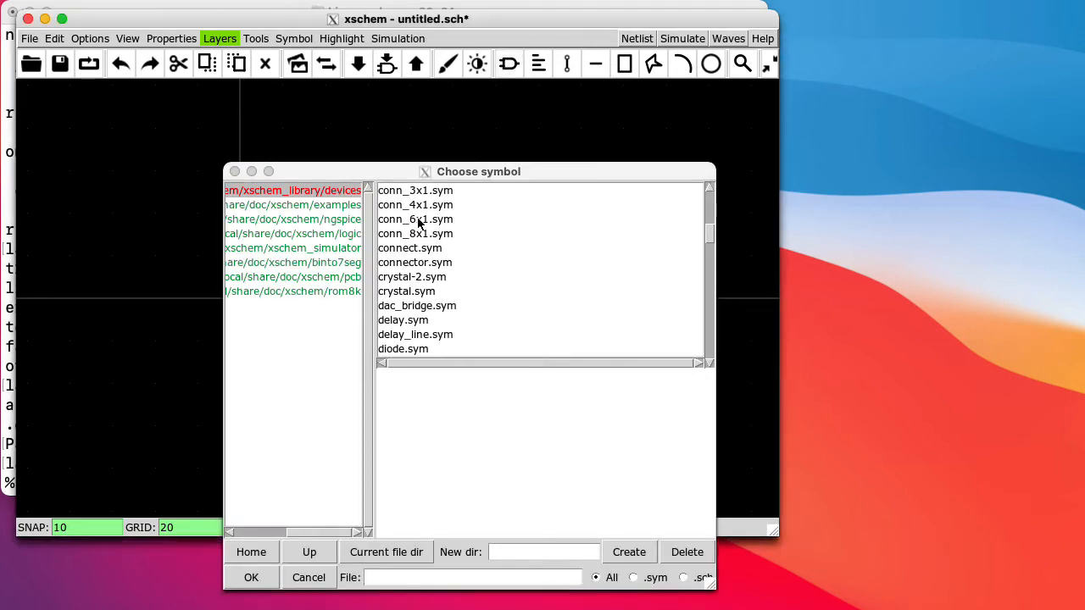
{"action": "mouse_move", "coordinate": [430, 257]}
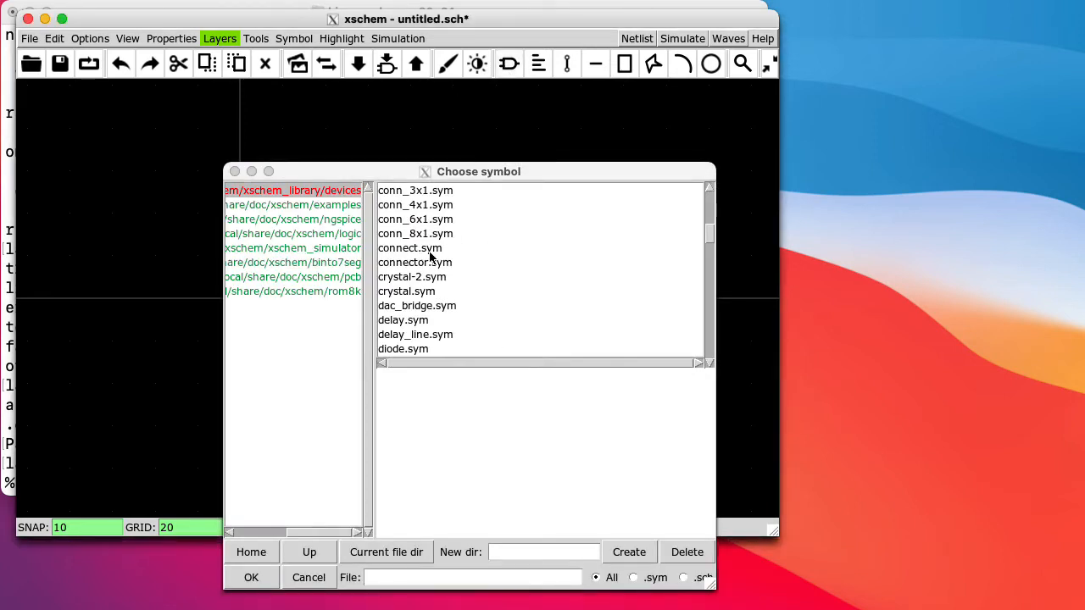
Step: Place the dac_buff symbol, then insert the 2N7002 NMOS from the symbol chooser
{"action": "left_click", "coordinate": [416, 305]}
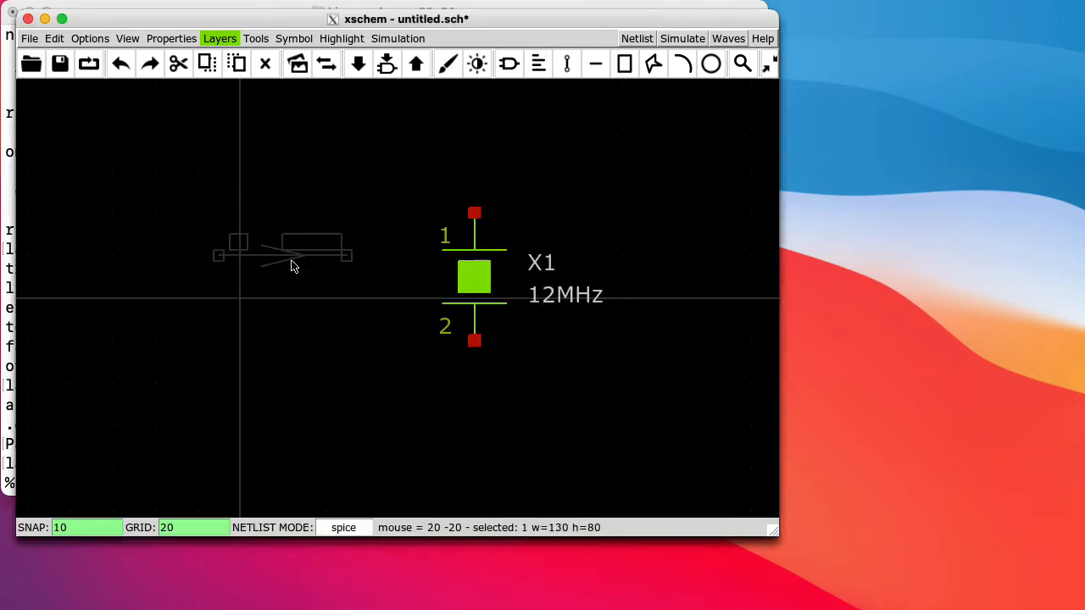
{"action": "left_click", "coordinate": [509, 64]}
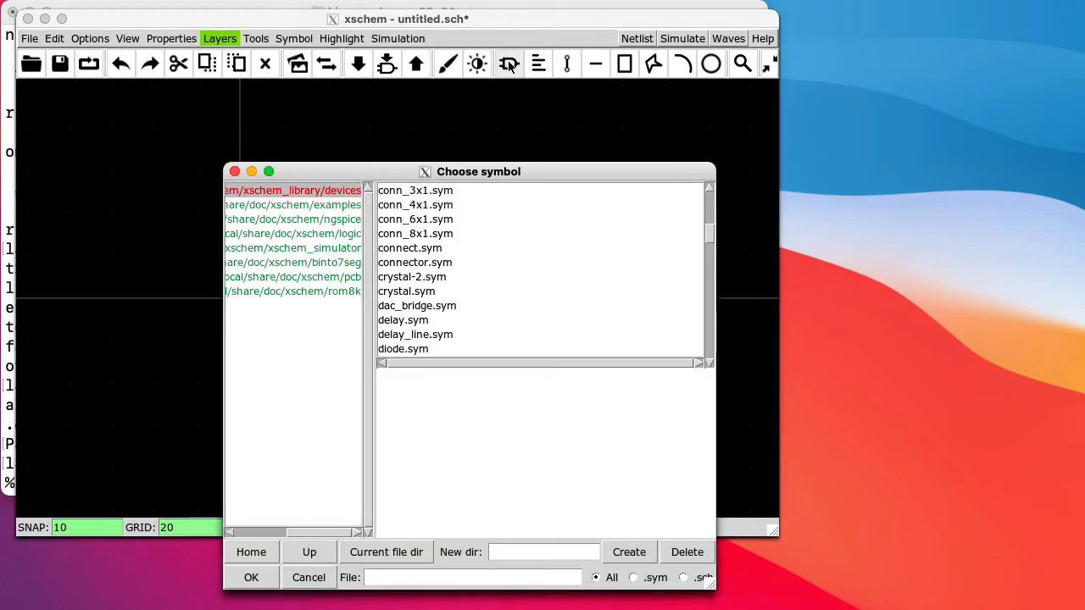
{"action": "left_click", "coordinate": [404, 319]}
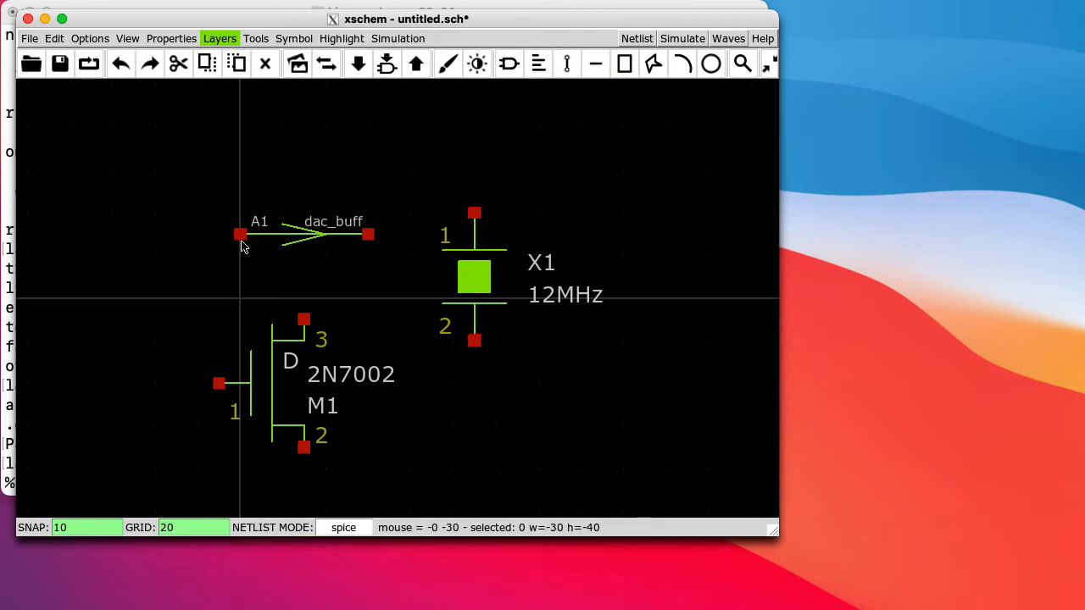
{"action": "left_click_drag", "start_coordinate": [241, 235], "coordinate": [304, 321]}
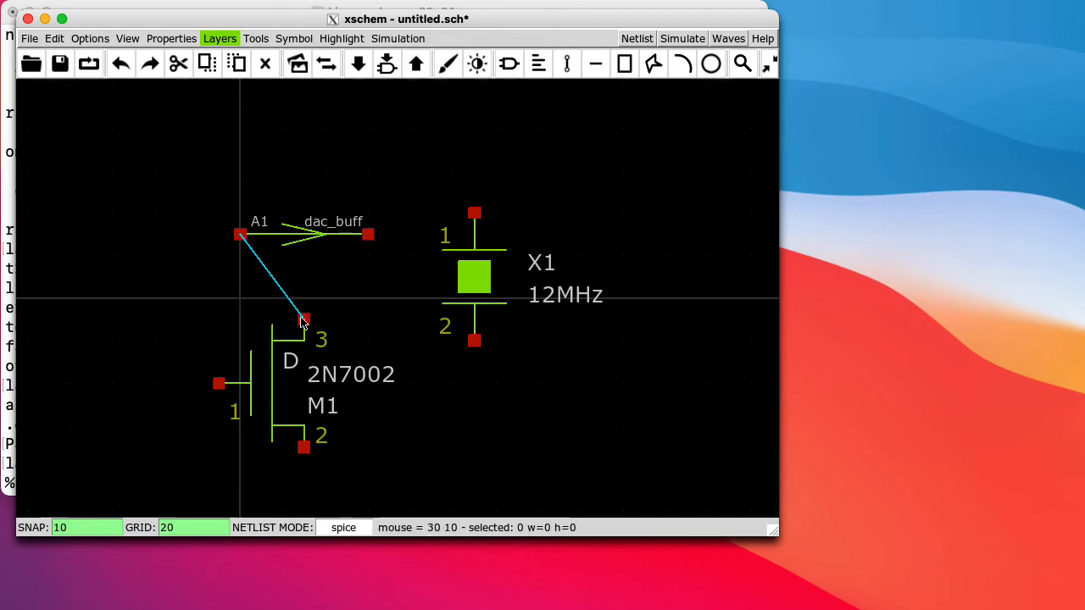
{"action": "mouse_move", "coordinate": [378, 331]}
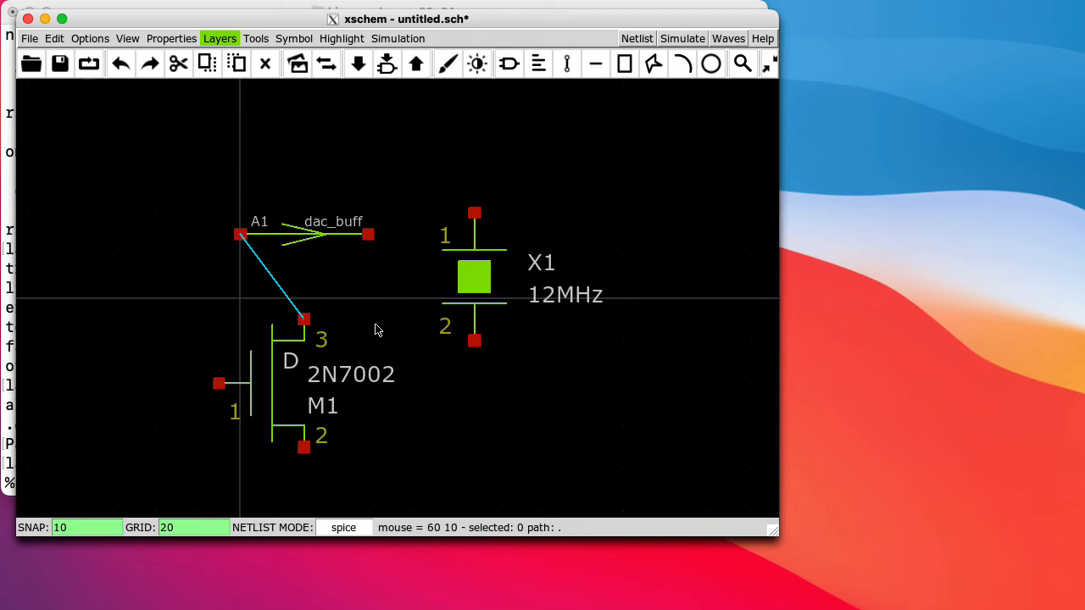
{"action": "mouse_move", "coordinate": [301, 356]}
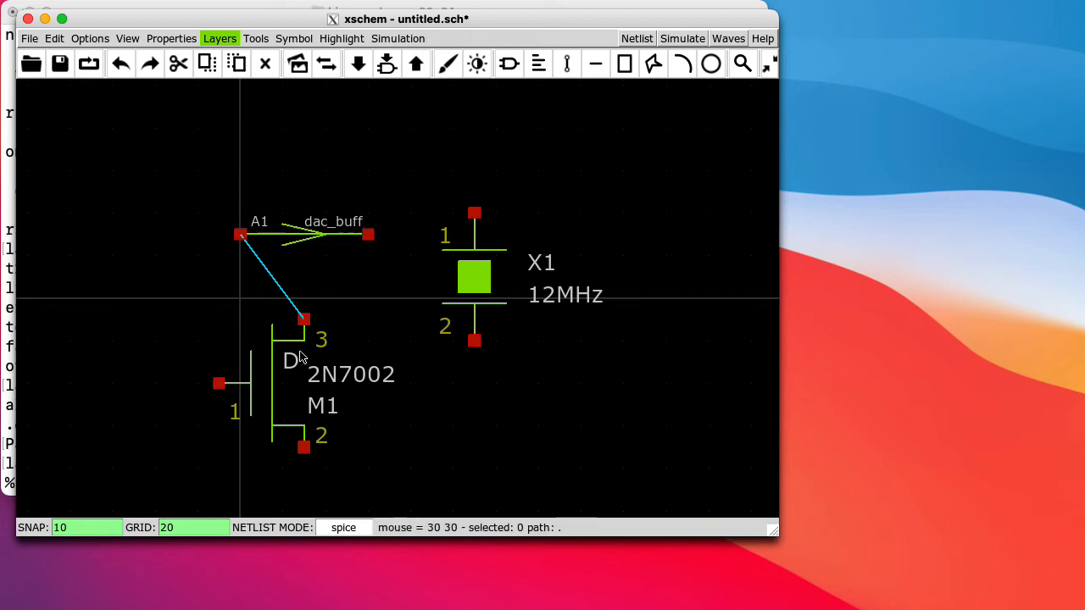
{"action": "mouse_move", "coordinate": [360, 356]}
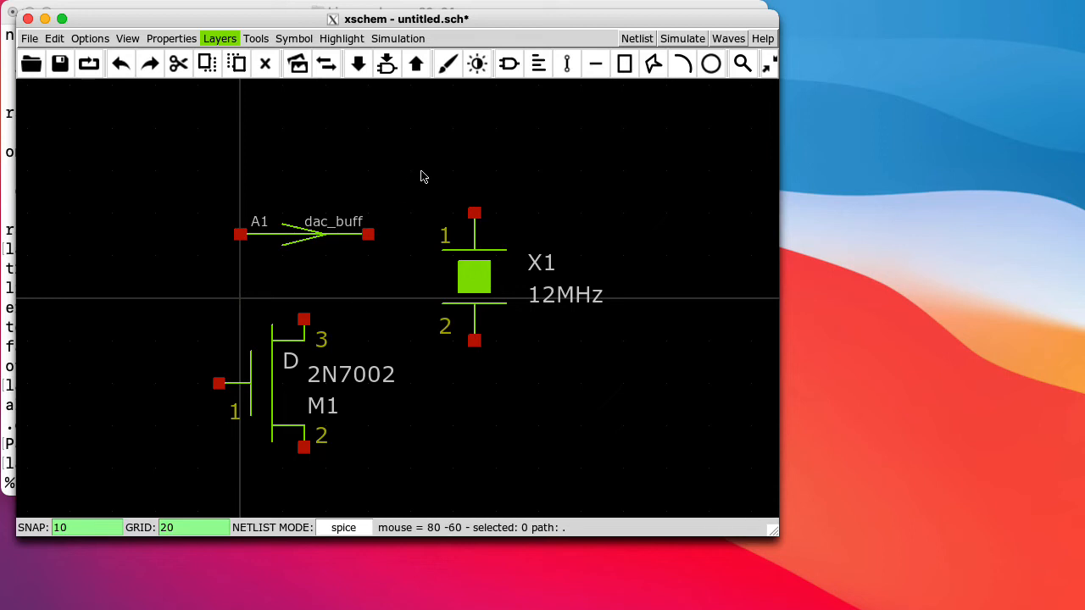
{"action": "mouse_move", "coordinate": [423, 170]}
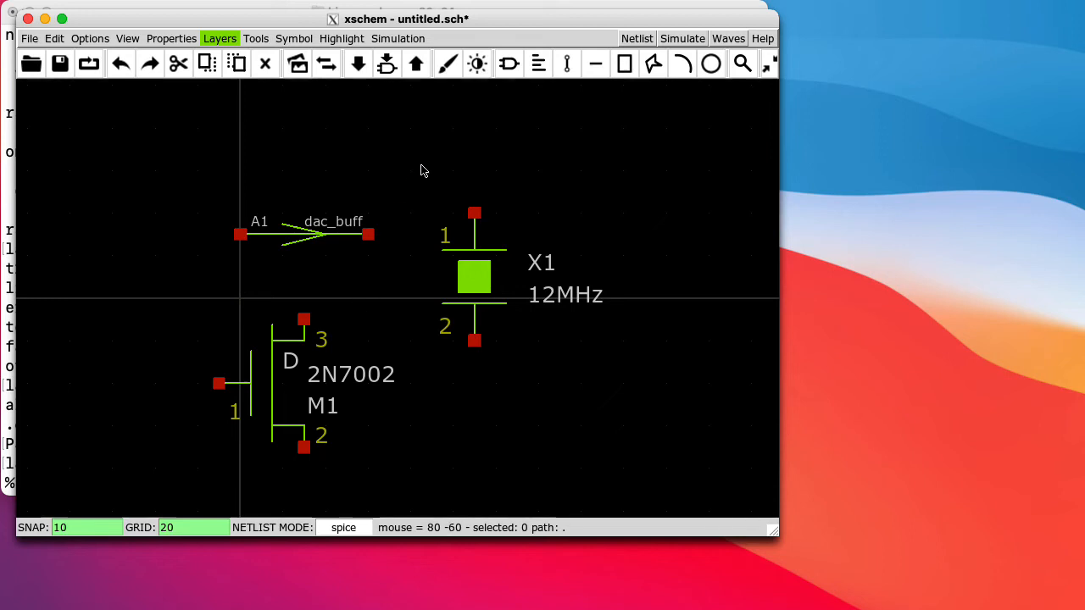
{"action": "mouse_move", "coordinate": [617, 401]}
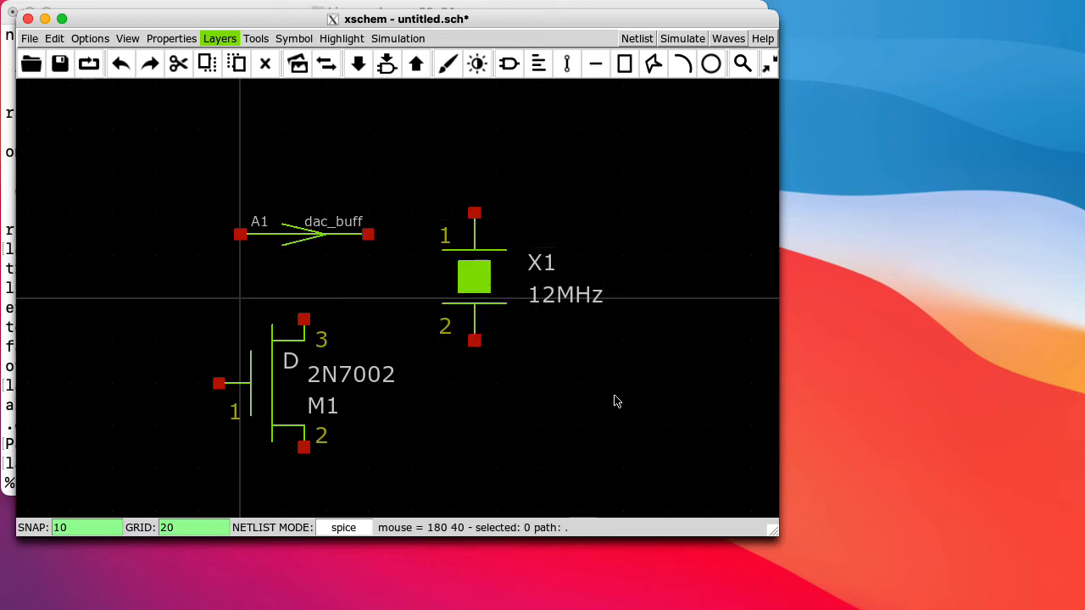
{"action": "mouse_move", "coordinate": [266, 166]}
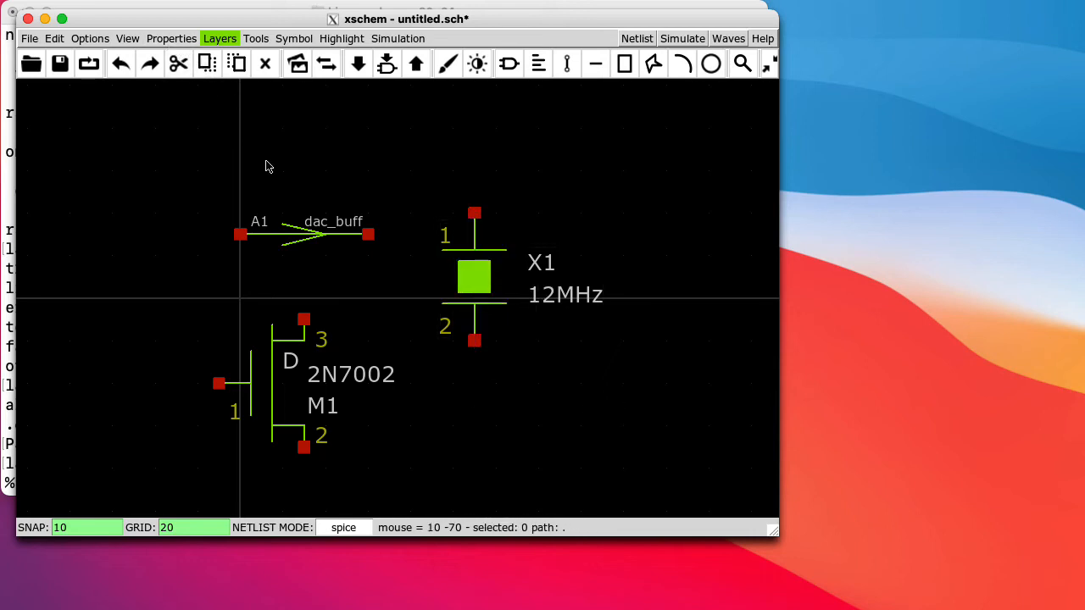
{"action": "mouse_move", "coordinate": [386, 198]}
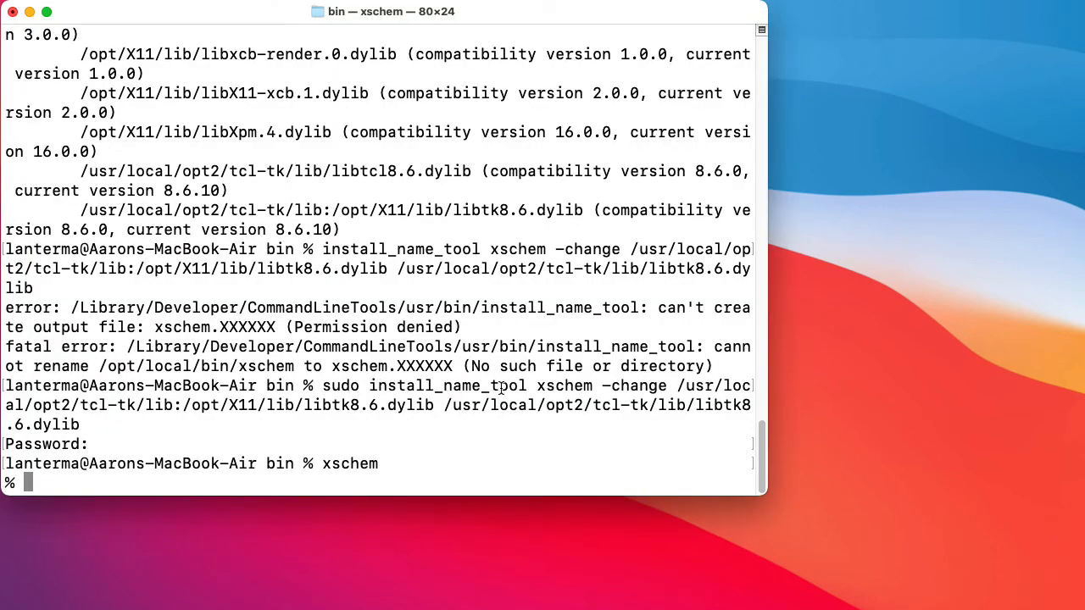
{"action": "mouse_move", "coordinate": [507, 436]}
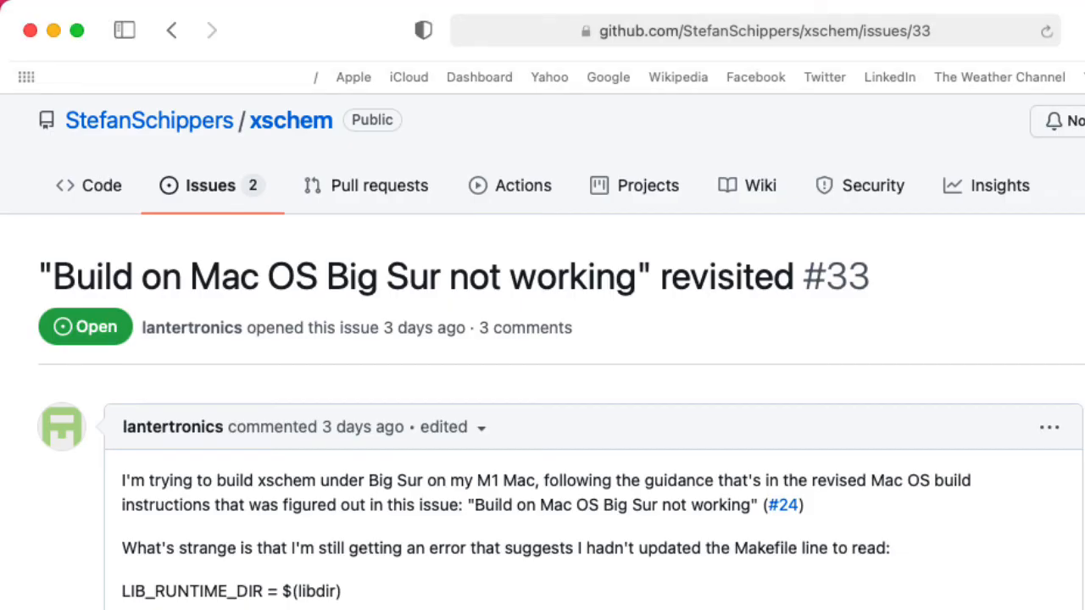
{"action": "scroll", "scroll_direction": "down", "scroll_amount": 3}
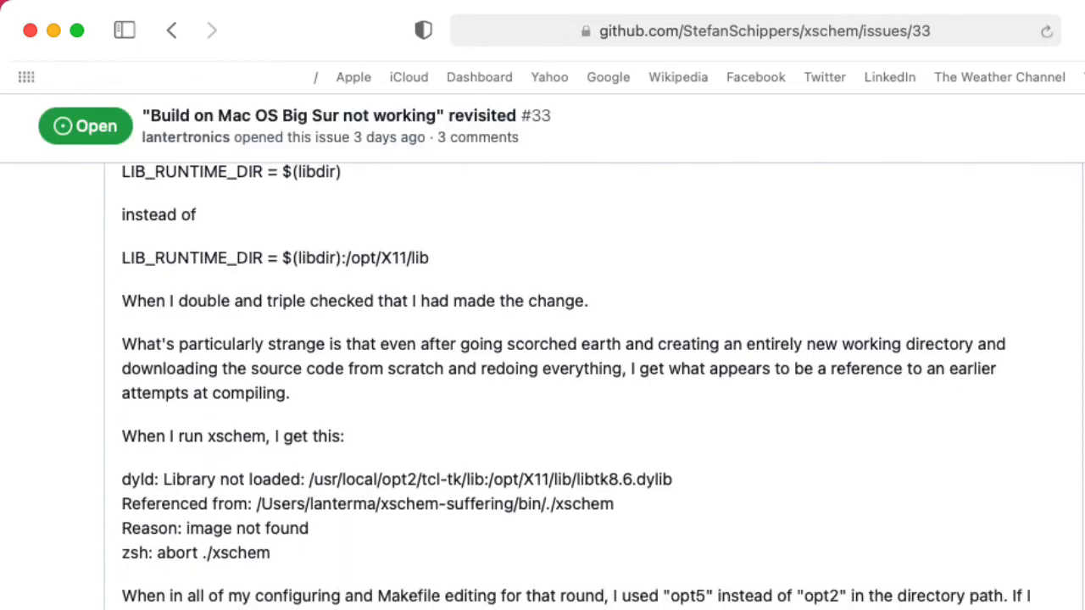
{"action": "scroll", "scroll_direction": "down", "scroll_amount": 3}
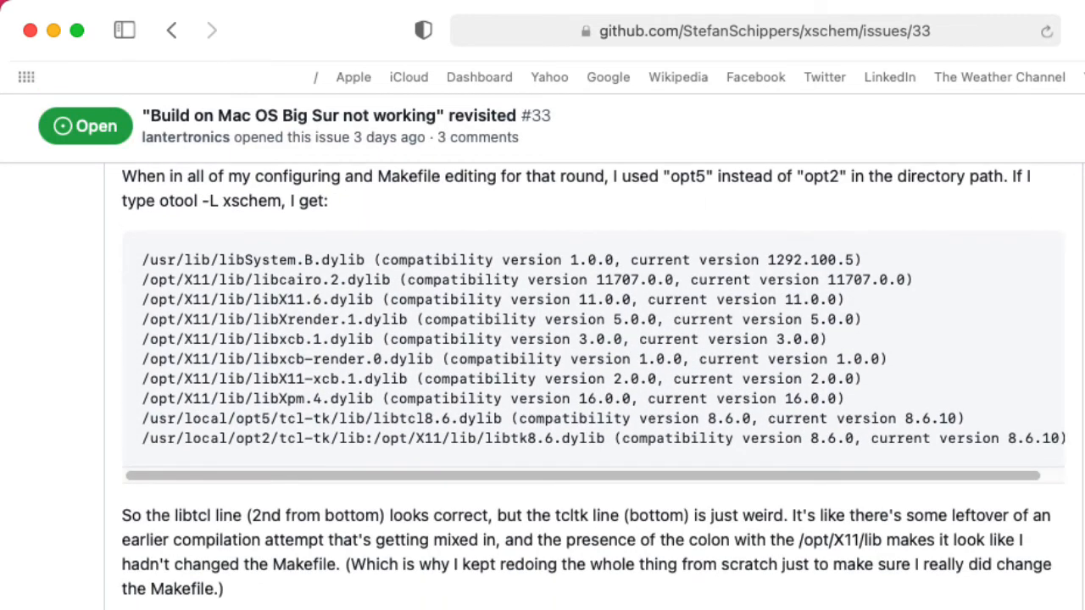
{"action": "scroll", "scroll_direction": "down", "scroll_amount": 3}
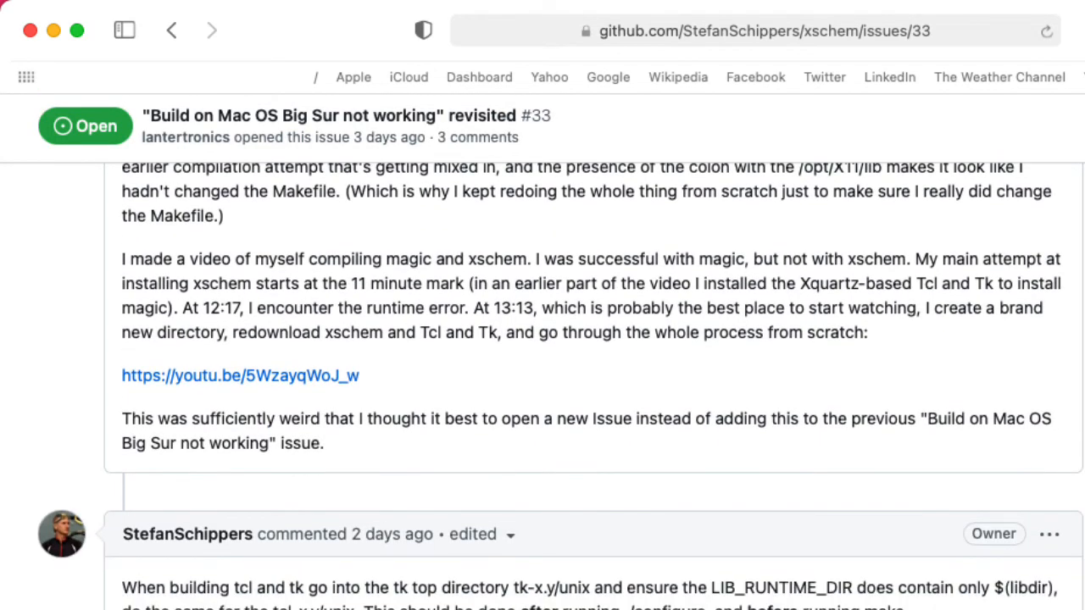
{"action": "scroll", "scroll_direction": "down", "scroll_amount": 3}
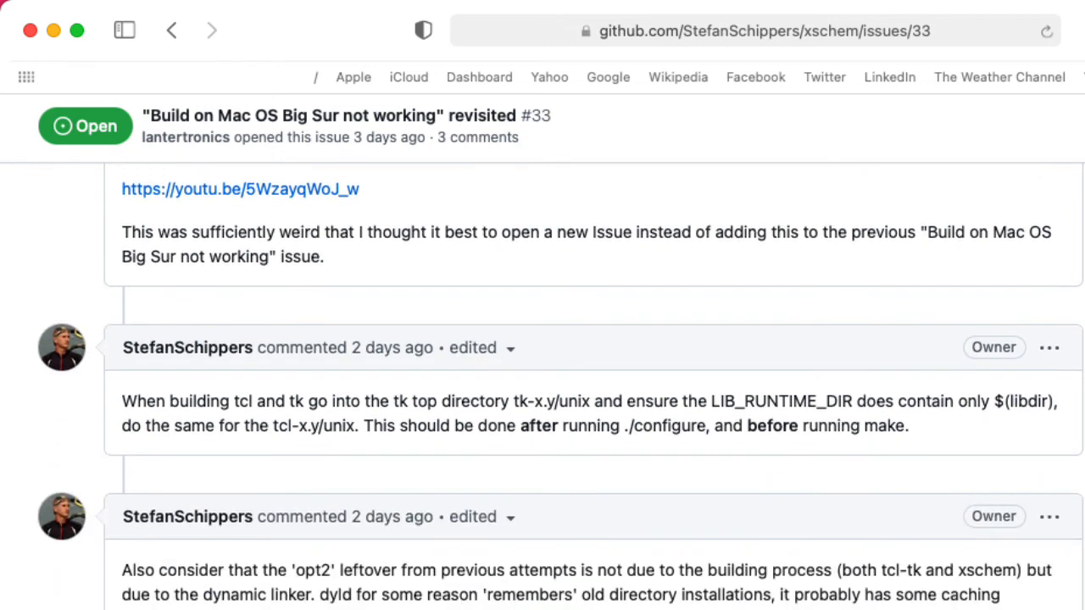
{"action": "scroll", "scroll_direction": "down", "scroll_amount": 3}
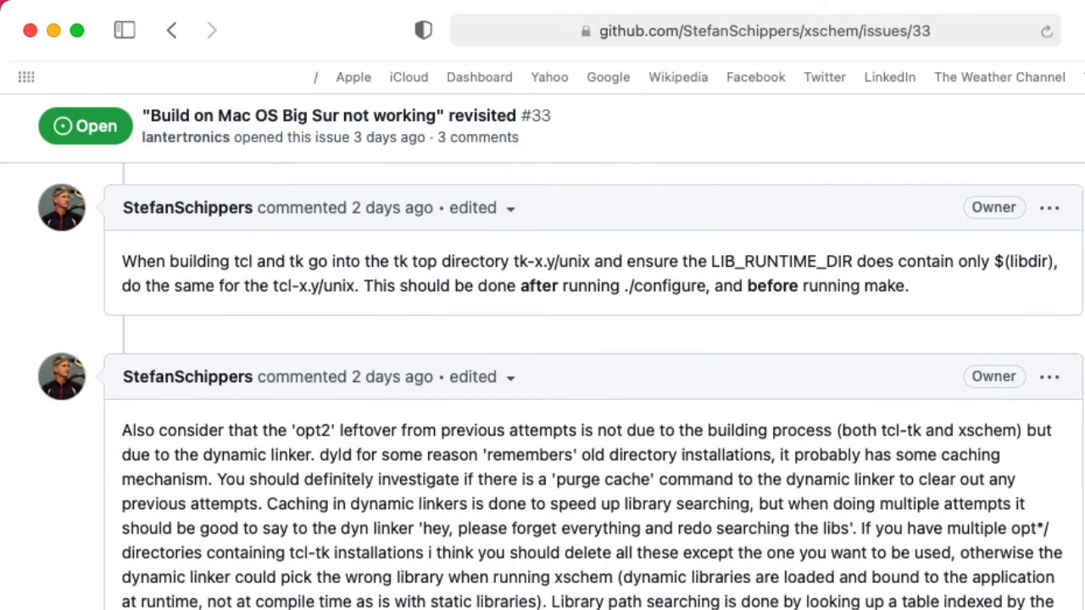
{"action": "scroll", "scroll_direction": "down", "scroll_amount": 3}
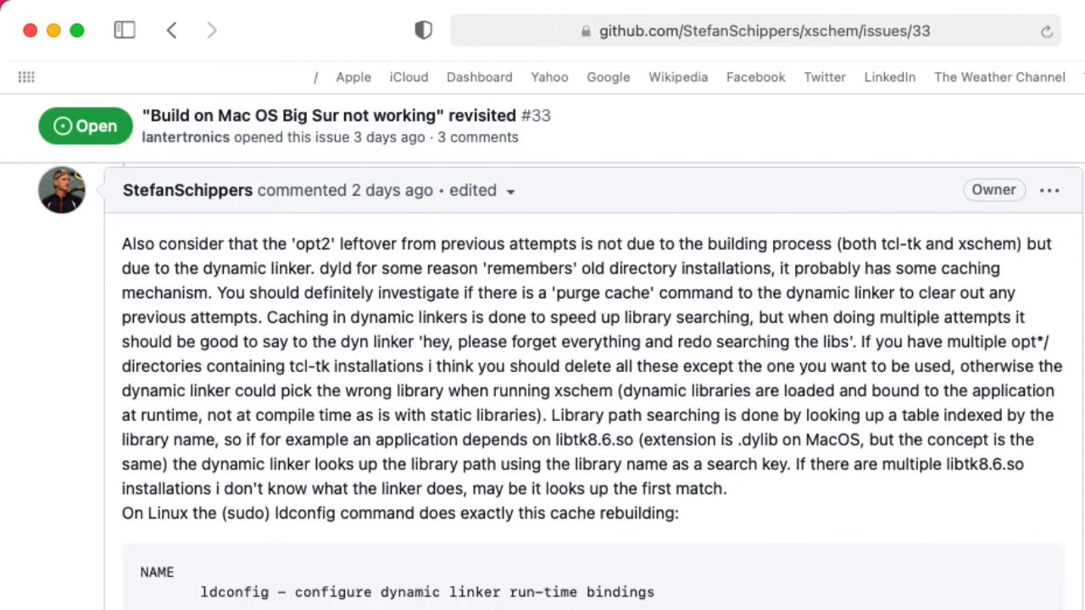
{"action": "scroll", "scroll_direction": "down", "scroll_amount": 3}
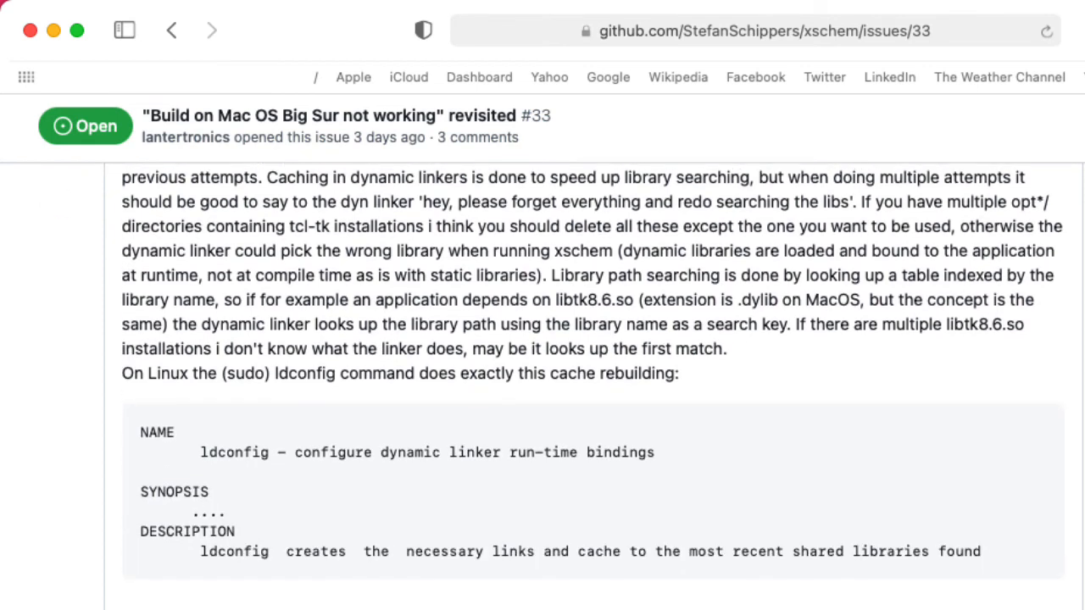
{"action": "scroll", "scroll_direction": "down", "scroll_amount": 3}
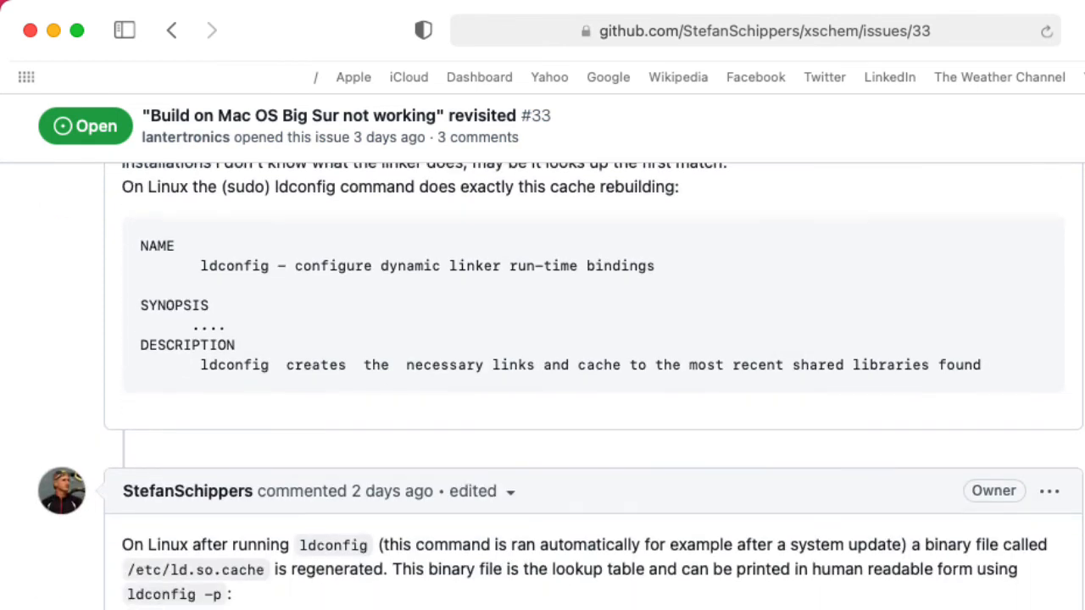
{"action": "scroll", "scroll_direction": "down", "scroll_amount": 3}
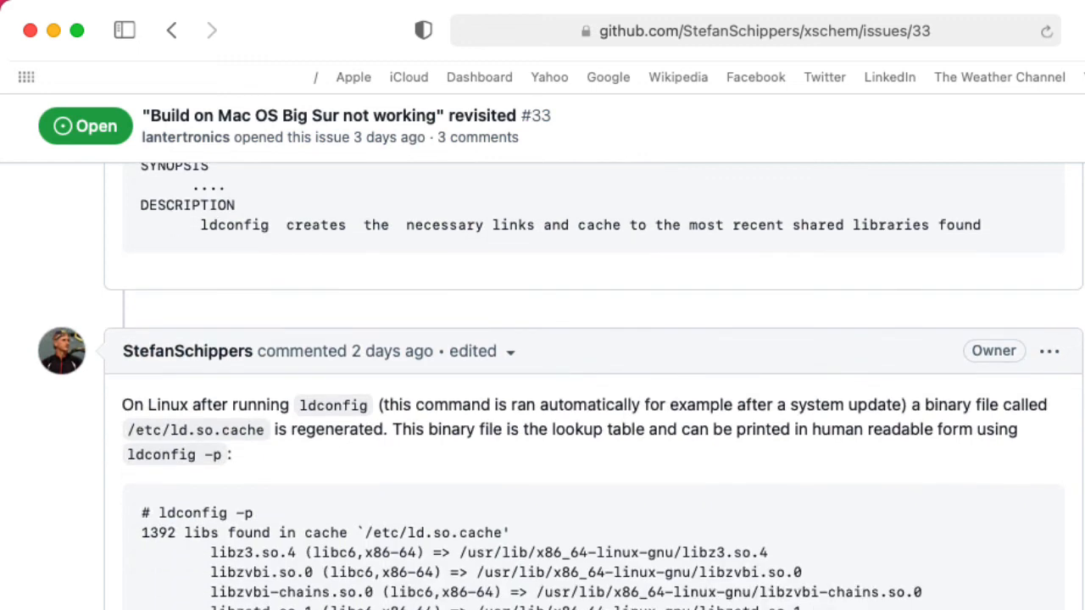
{"action": "scroll", "scroll_direction": "down", "scroll_amount": 3}
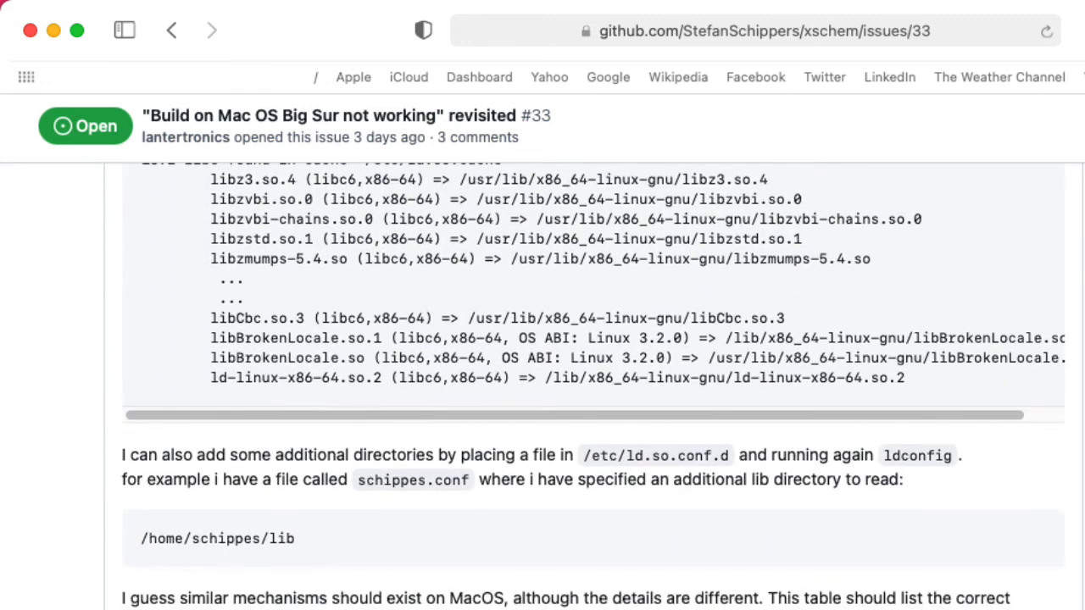
{"action": "scroll", "scroll_direction": "down", "scroll_amount": 3}
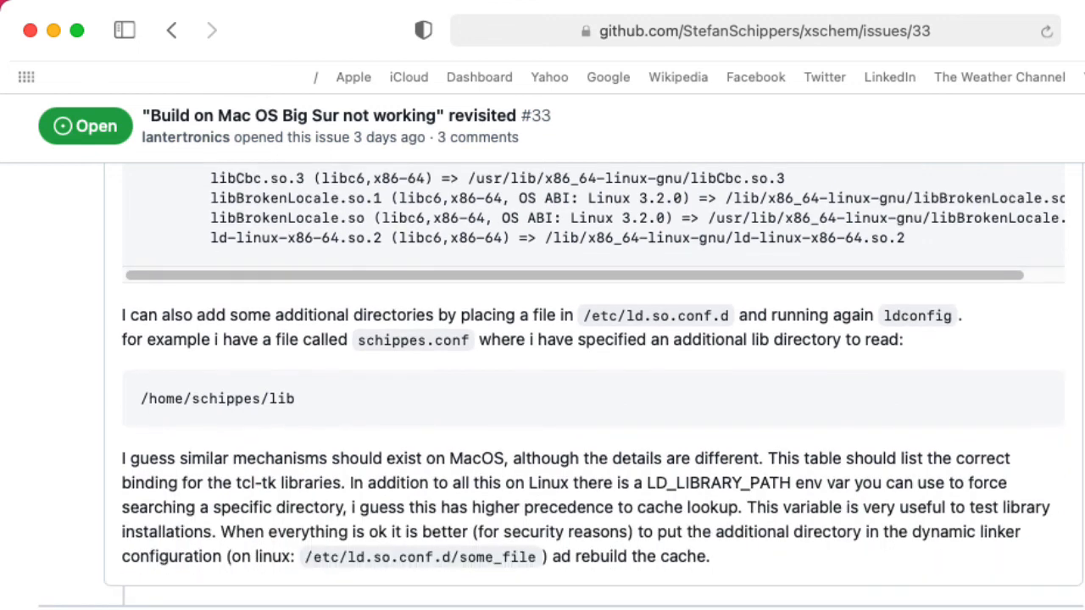